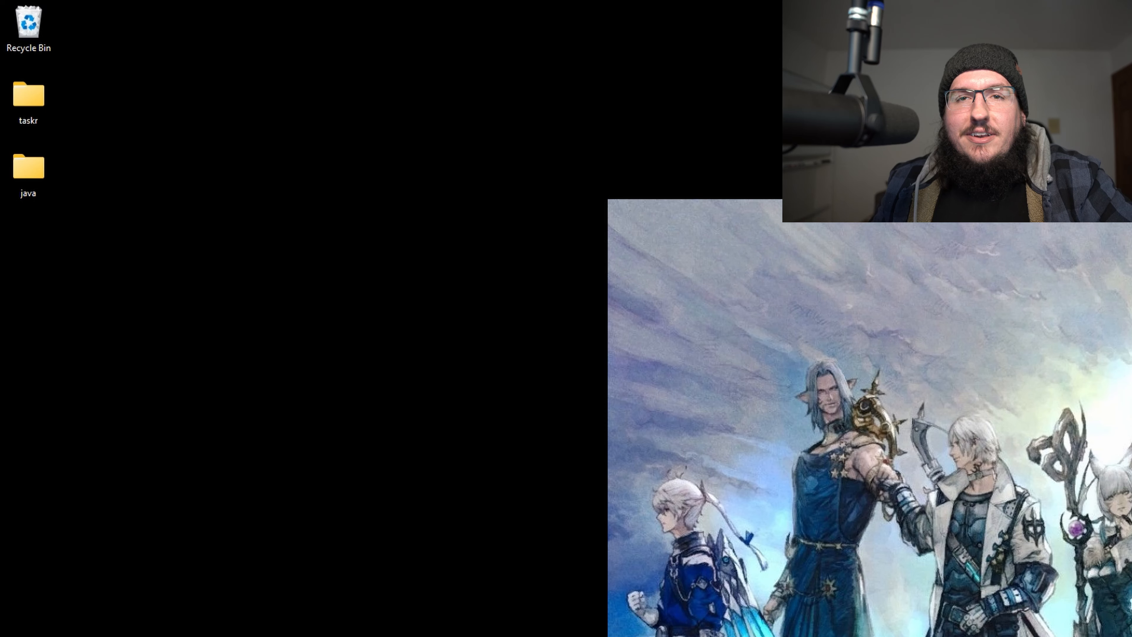
# - Select the java folder on the desktop and bring up its context menu to open it with Code
pyautogui.click(27, 168)
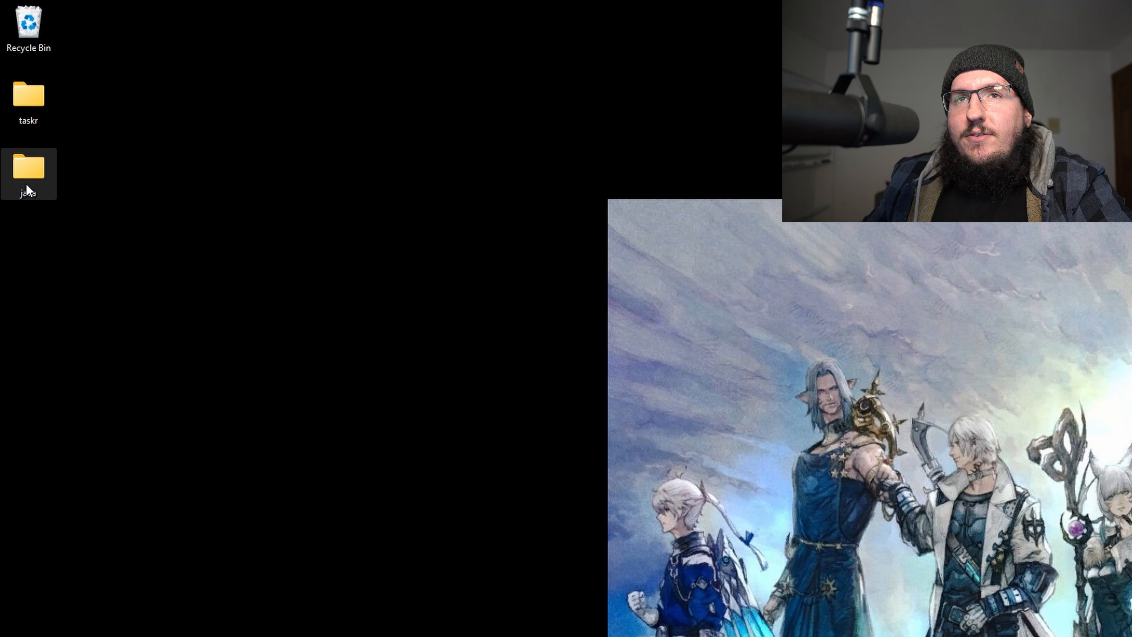
pyautogui.rightClick(29, 167)
pyautogui.write('Ove')
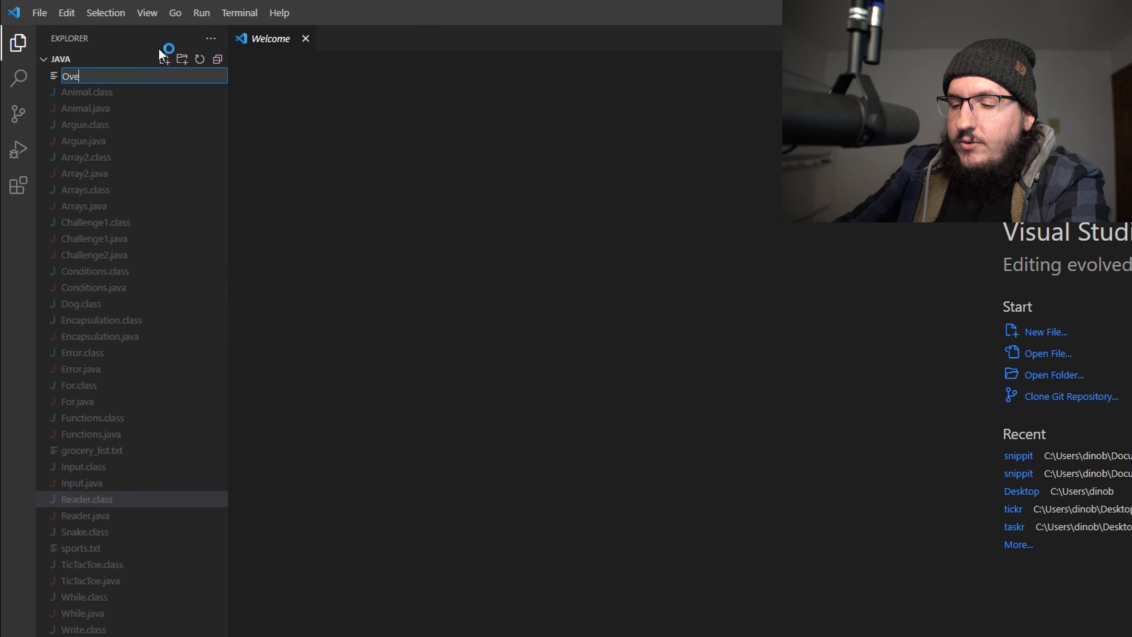
# - Confirm the new file name Over.java and declare class Over with an opening brace
pyautogui.press('Enter')
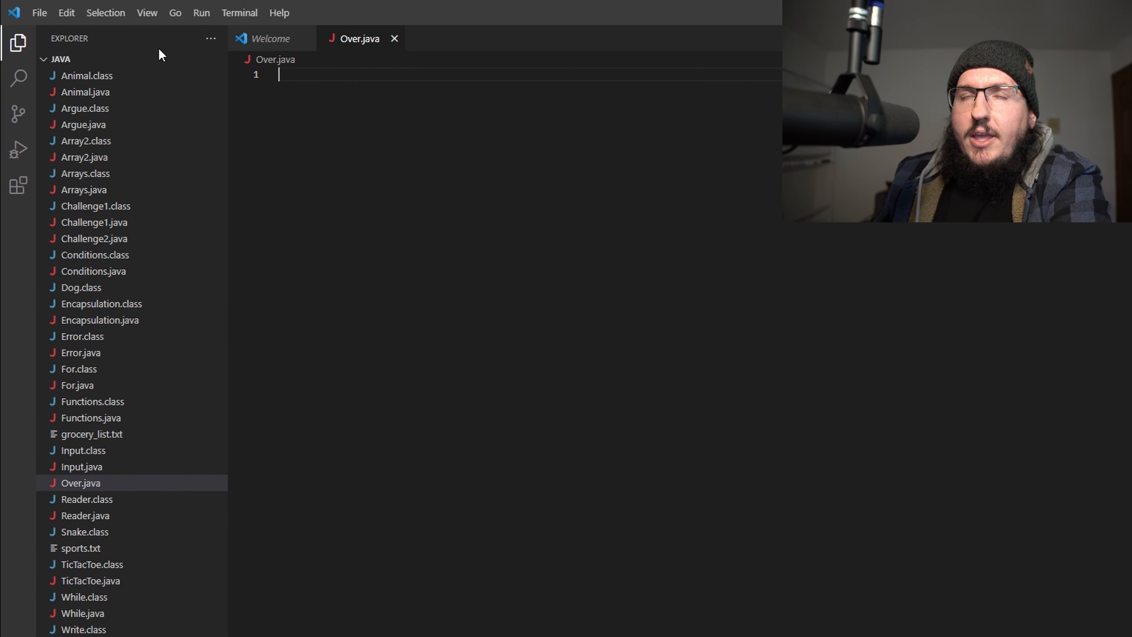
pyautogui.write('c')
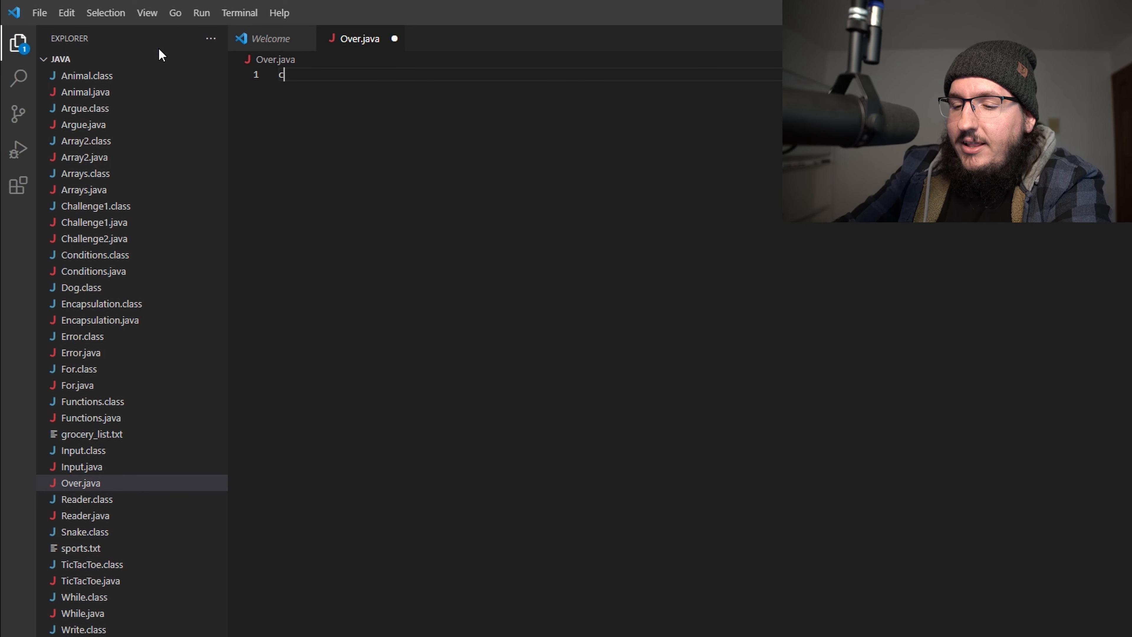
pyautogui.write('class Over {')
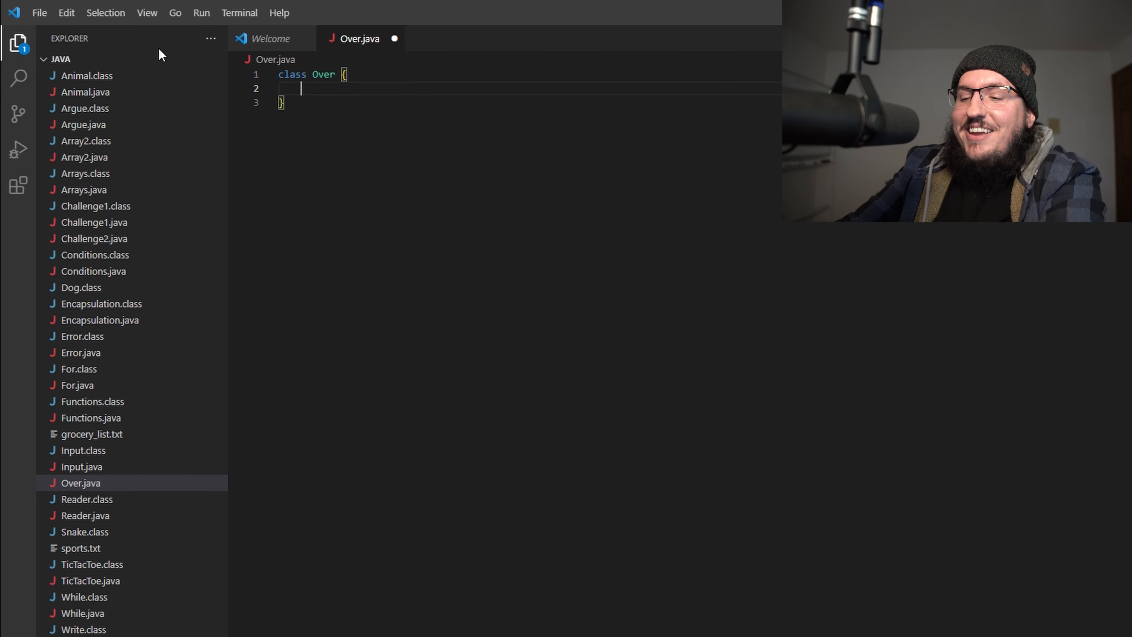
pyautogui.press('Enter')
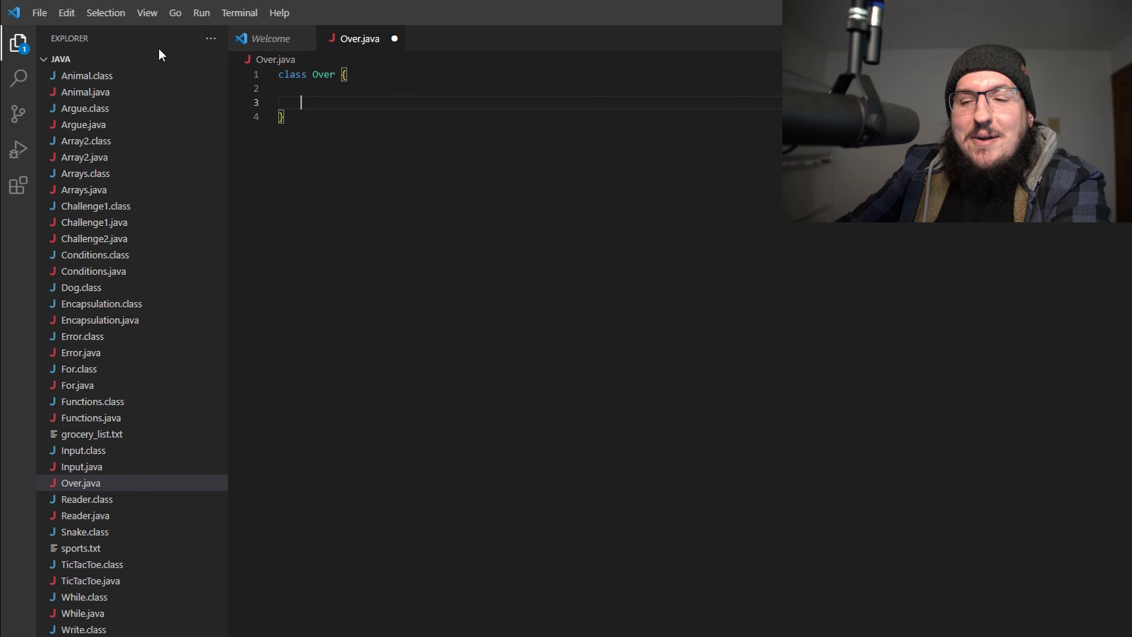
# - Write an empty public static void main(String[] args) method inside Over
pyautogui.write('public static void main(Str')
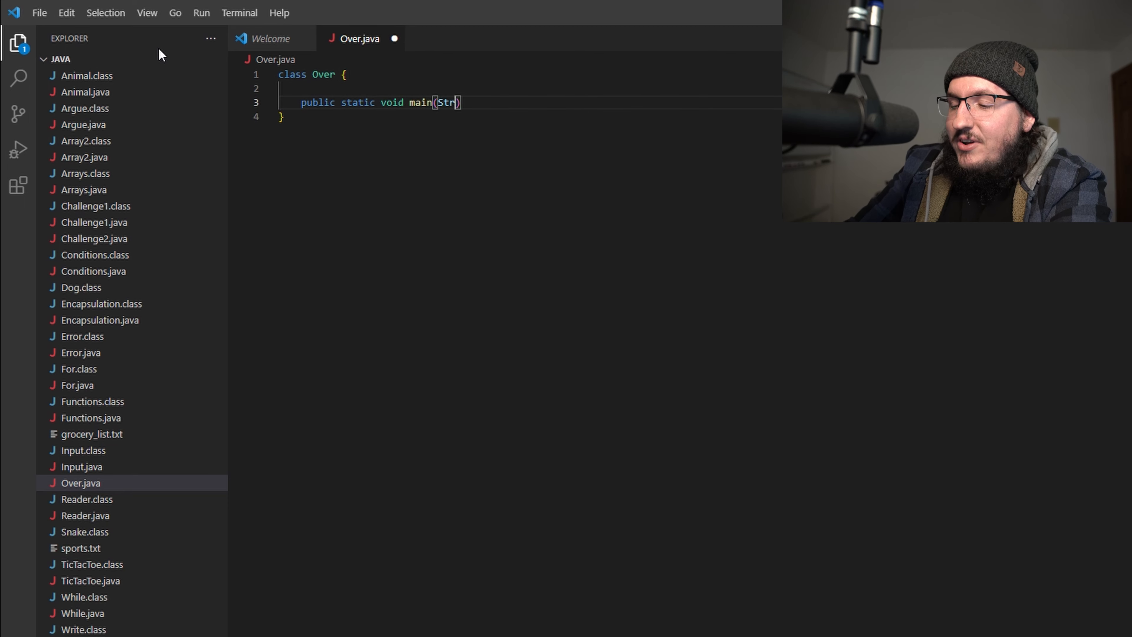
pyautogui.write('ing[] ar')
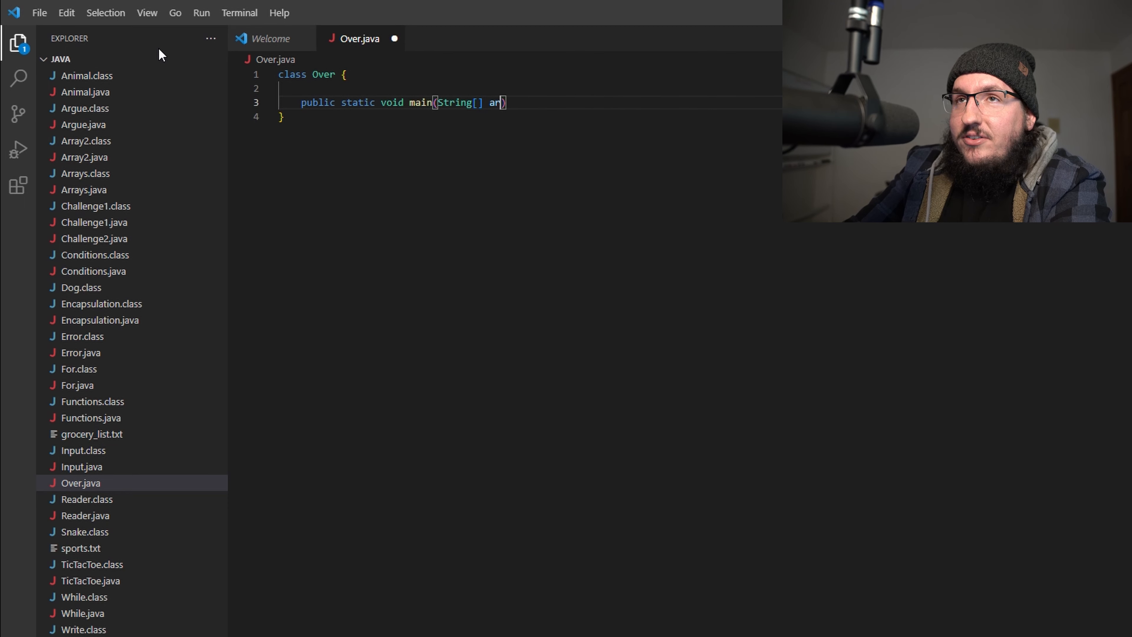
pyautogui.write('gs')
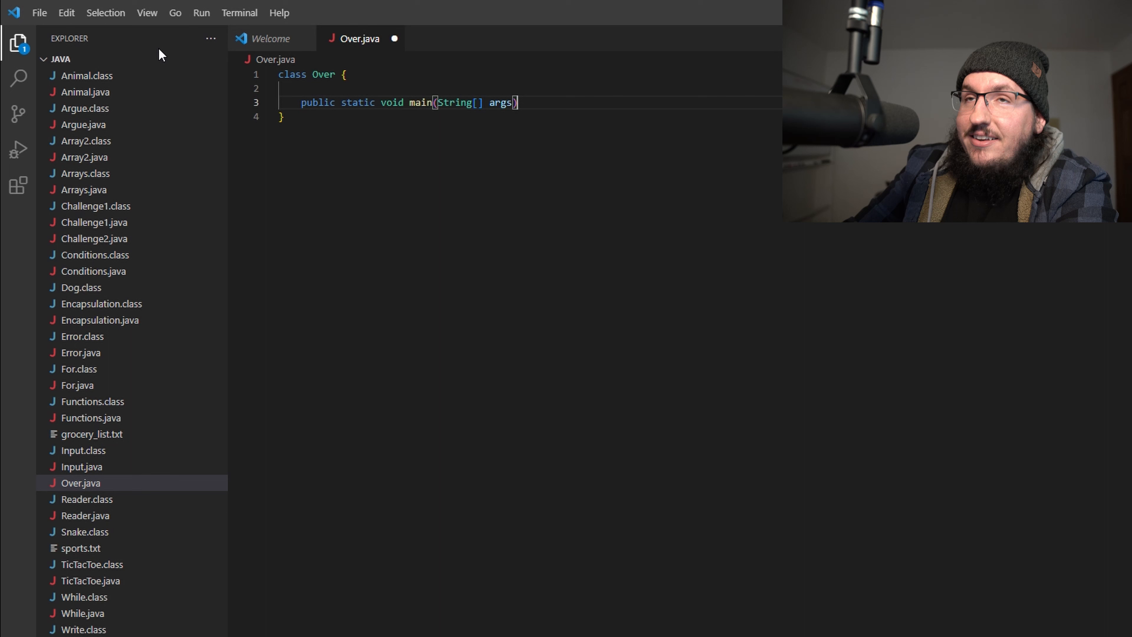
pyautogui.write('{')
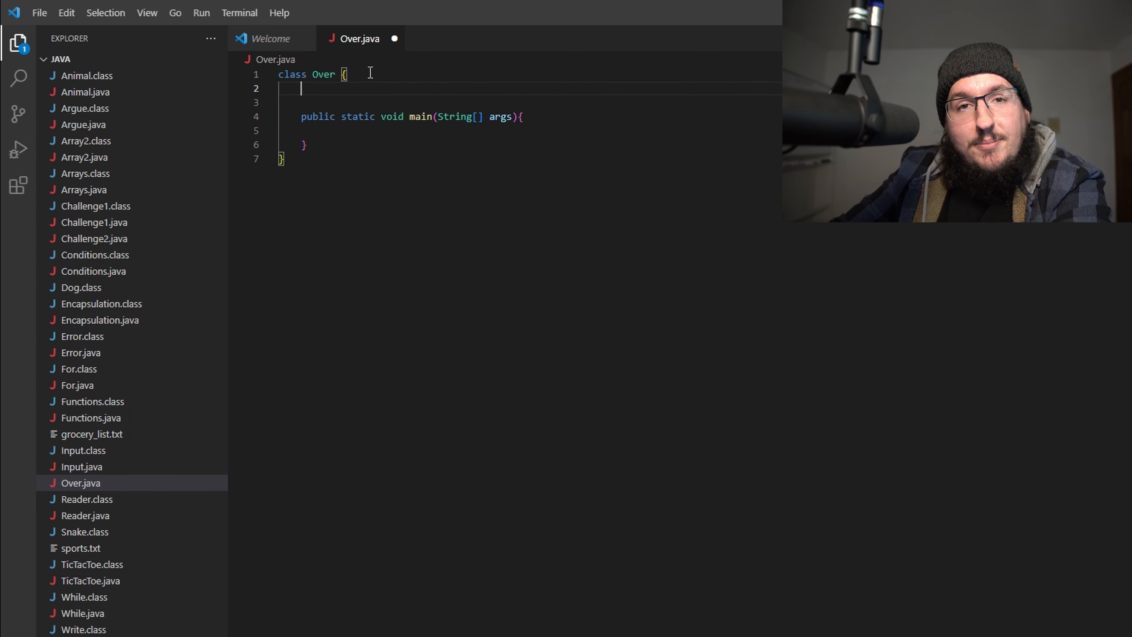
# - Write public void message(String x) above main that prints x with System.out.println
pyautogui.write('public void me')
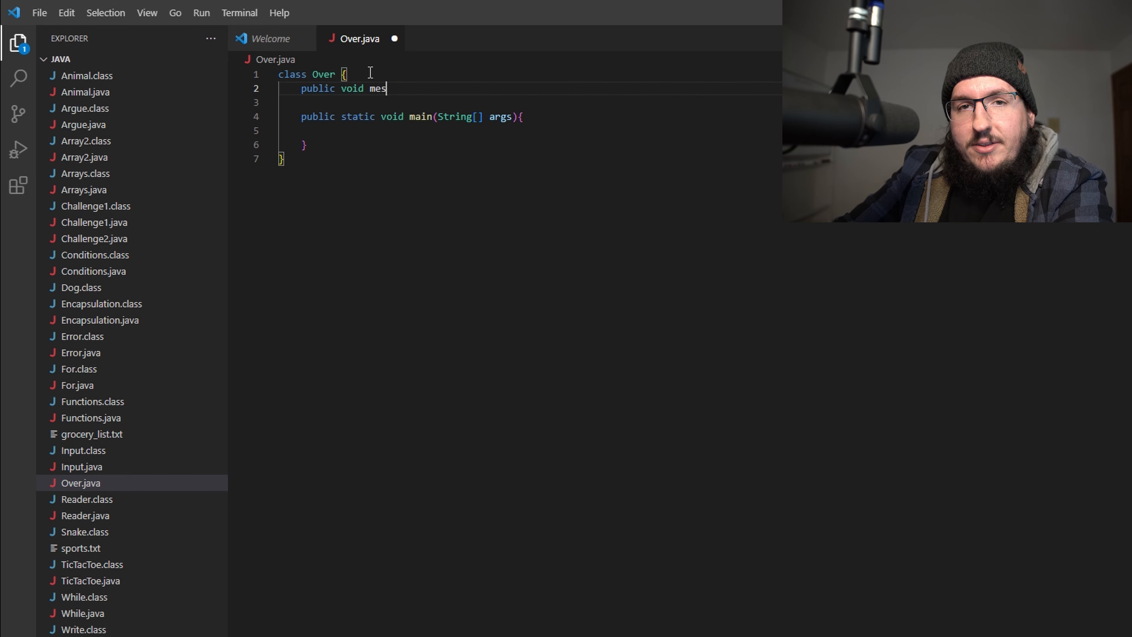
pyautogui.write('sage(String x) {')
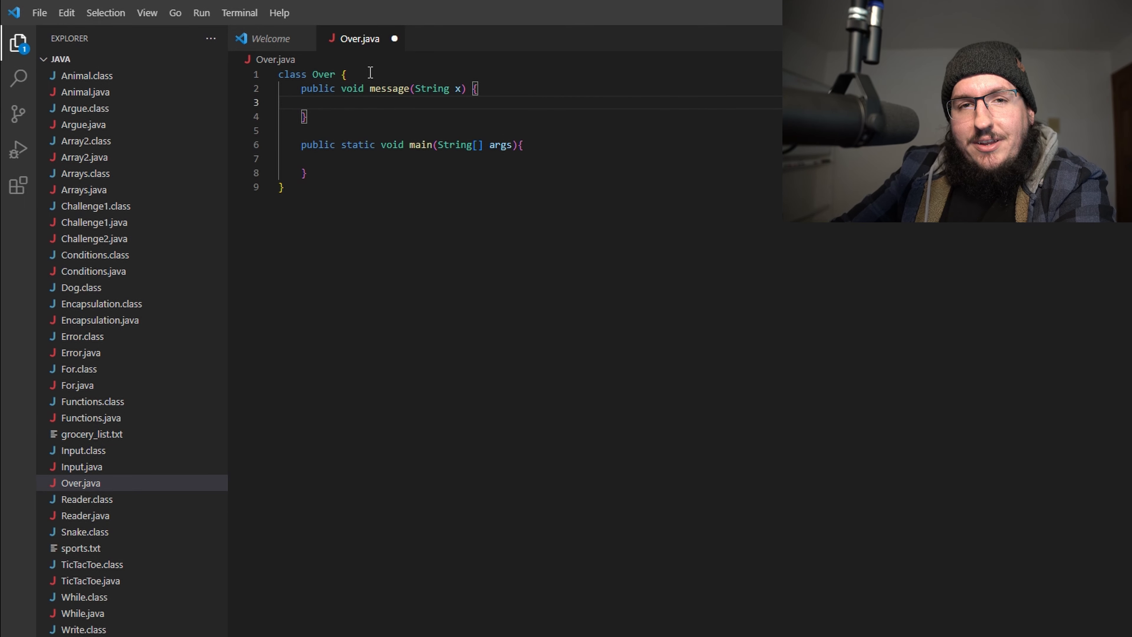
pyautogui.write('System')
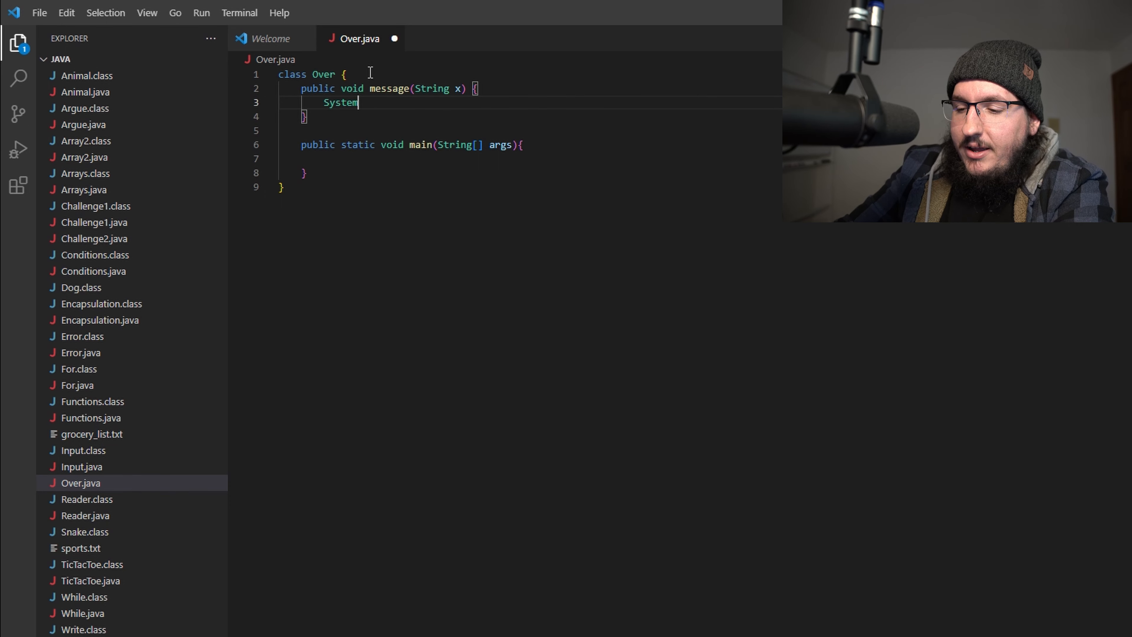
pyautogui.write('.out.print')
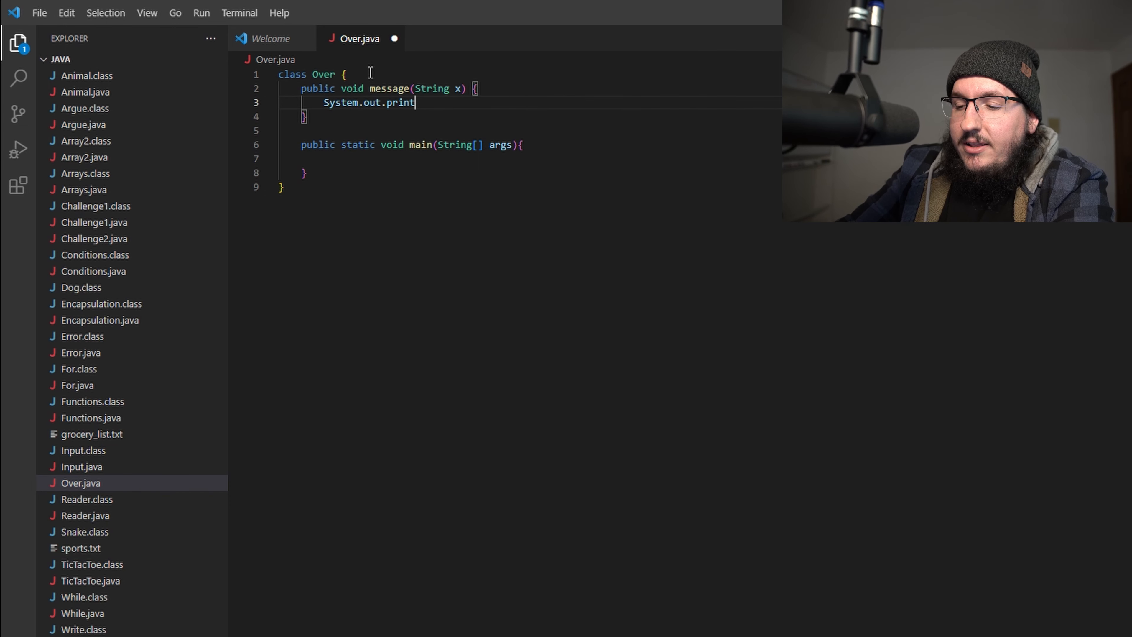
pyautogui.write('ln(x)')
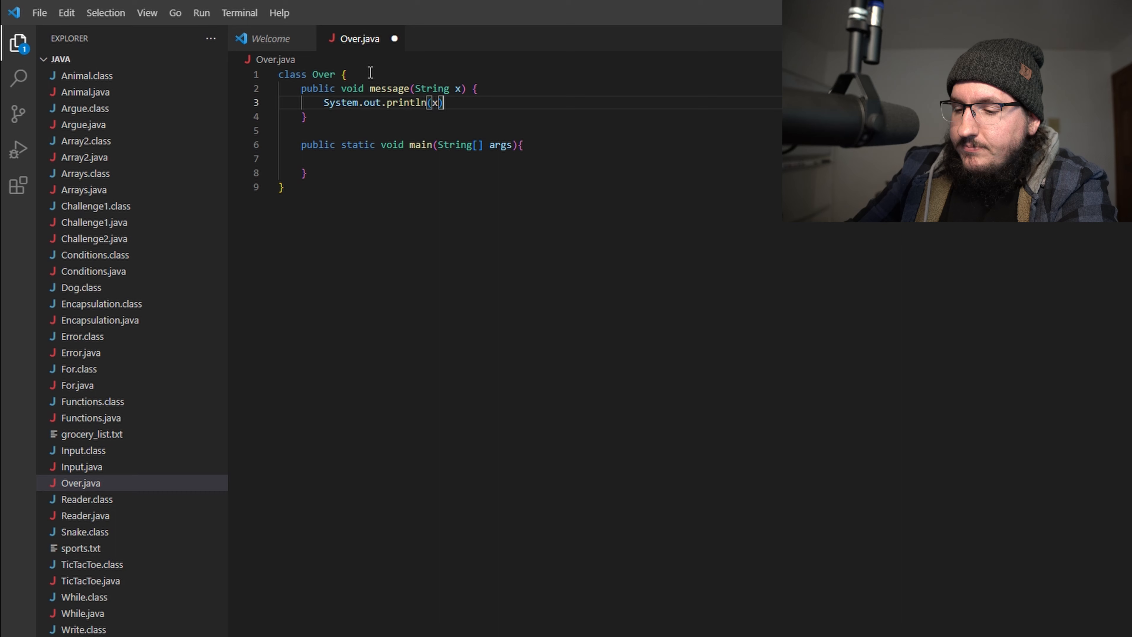
pyautogui.write(';')
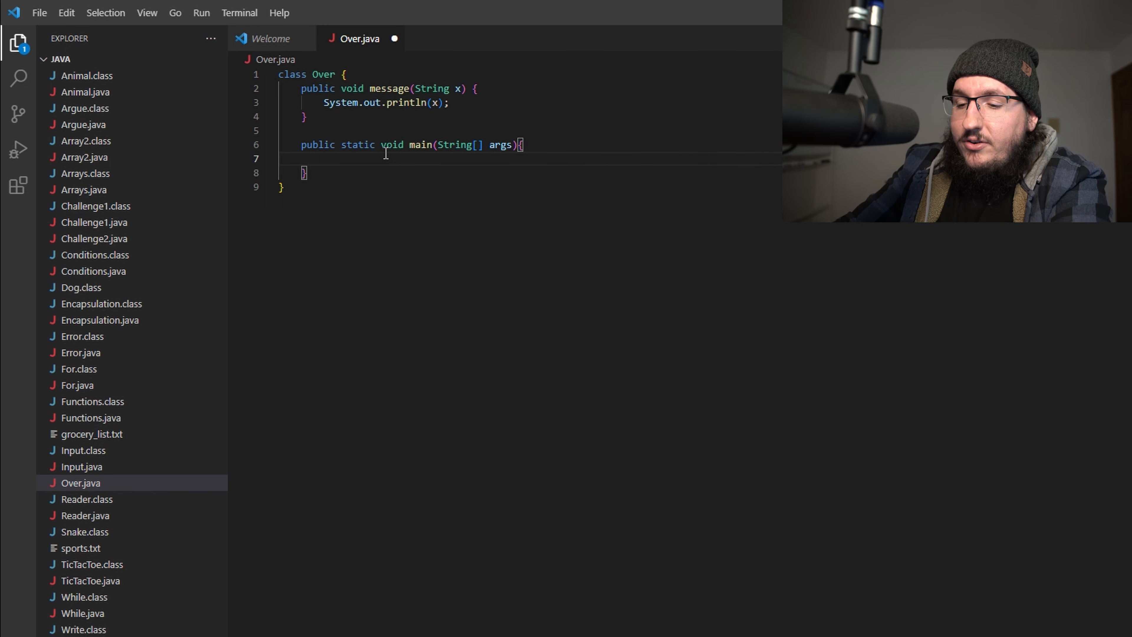
# - In main, create Over over = new Over() and call over.message()
pyautogui.write('Over over = new Over(')
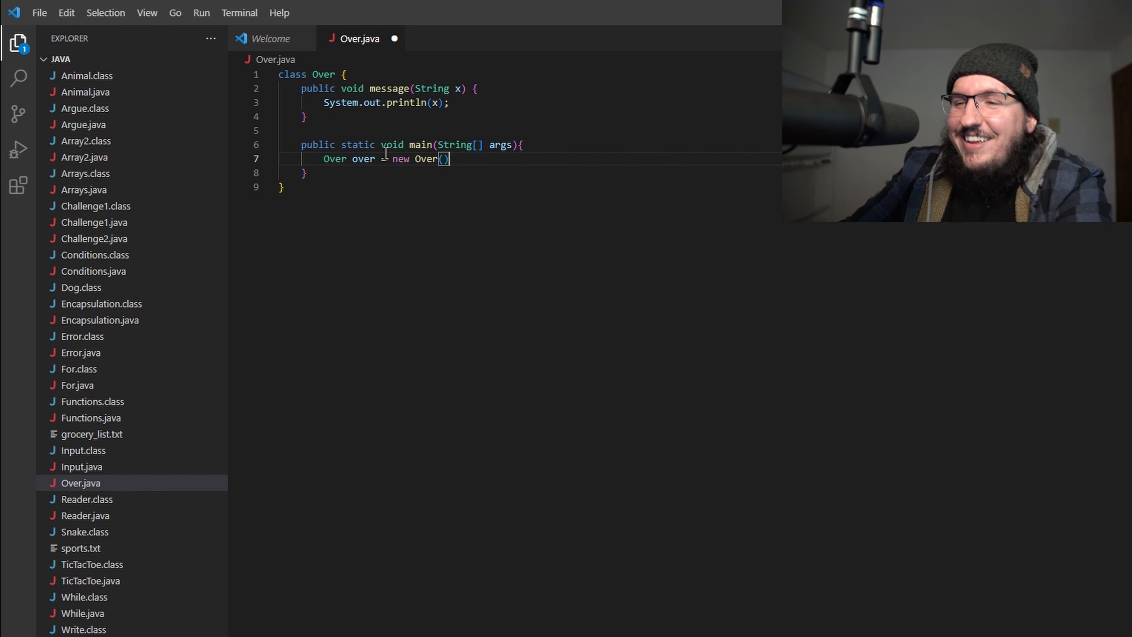
pyautogui.write(';')
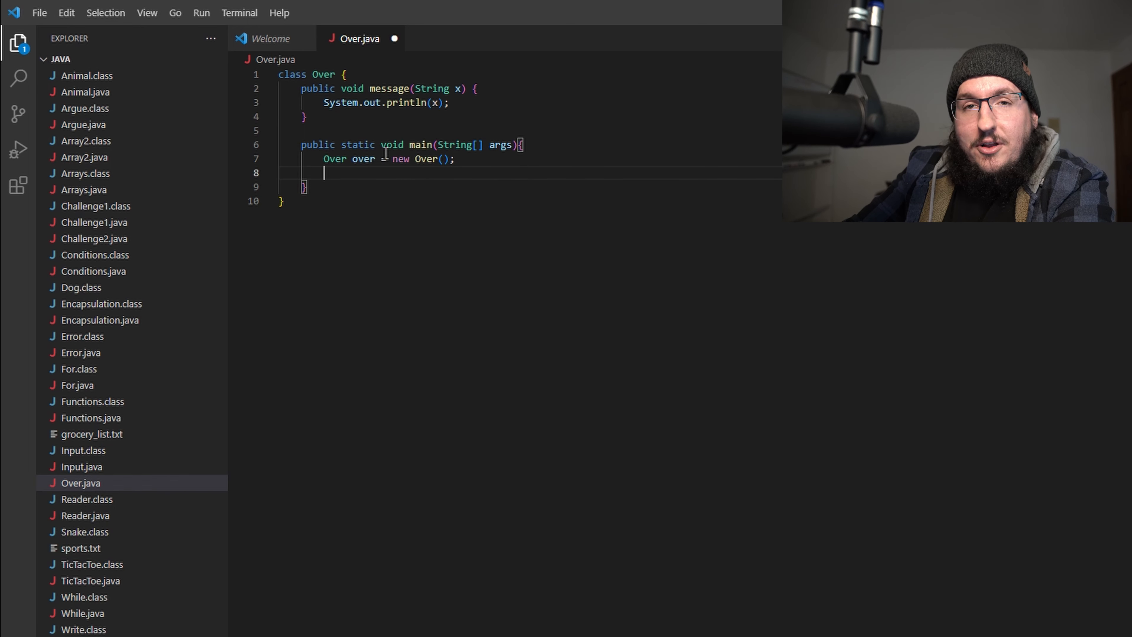
pyautogui.write('over')
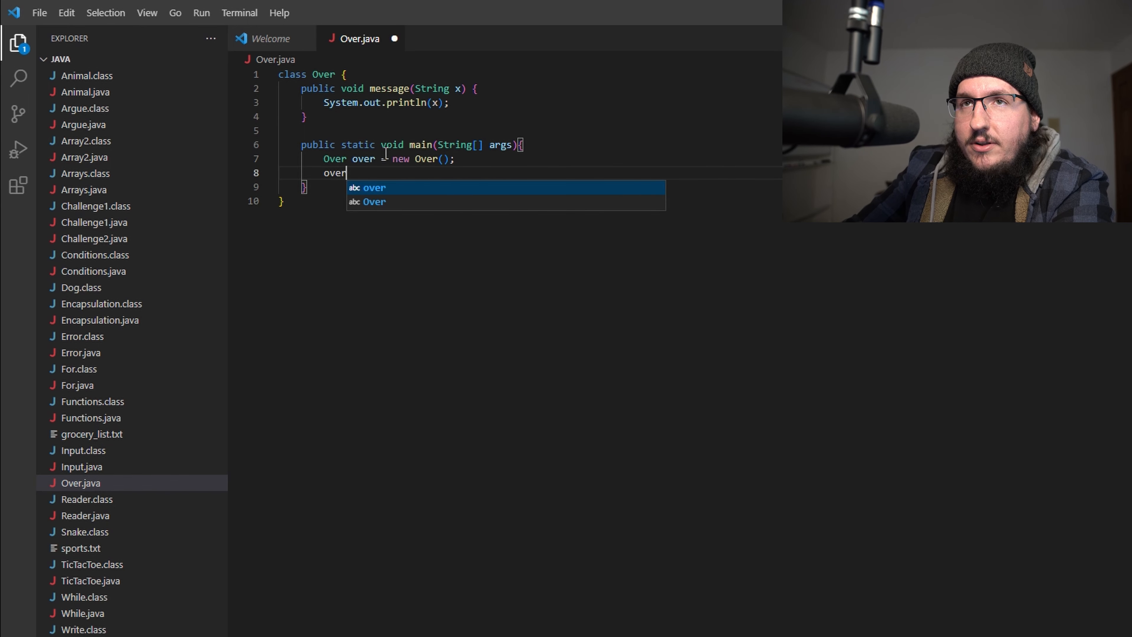
pyautogui.write('.message()')
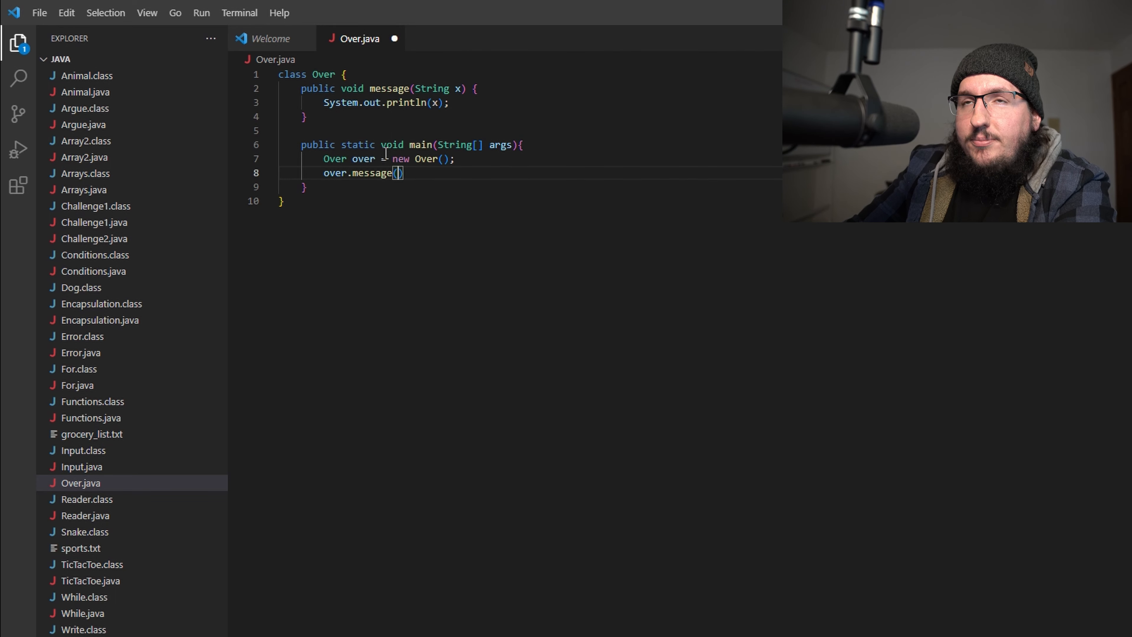
# - Pass "Hellllllllllo nurse!" to the message call and save Over.java
pyautogui.write('"Hellllllllllllo nurse')
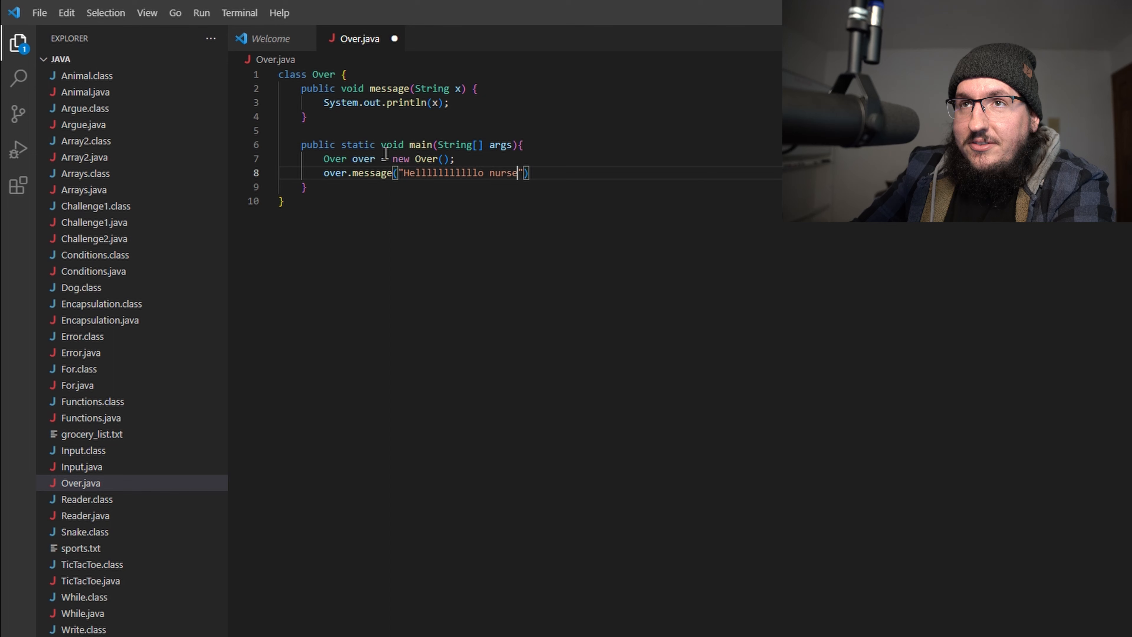
pyautogui.write('!')
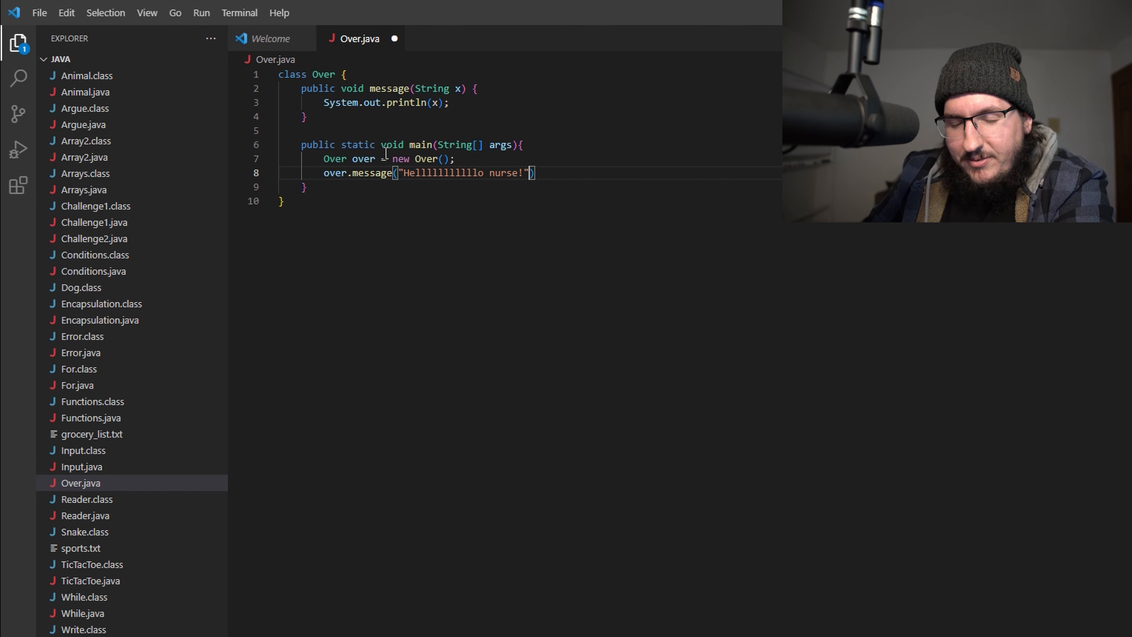
pyautogui.write(';')
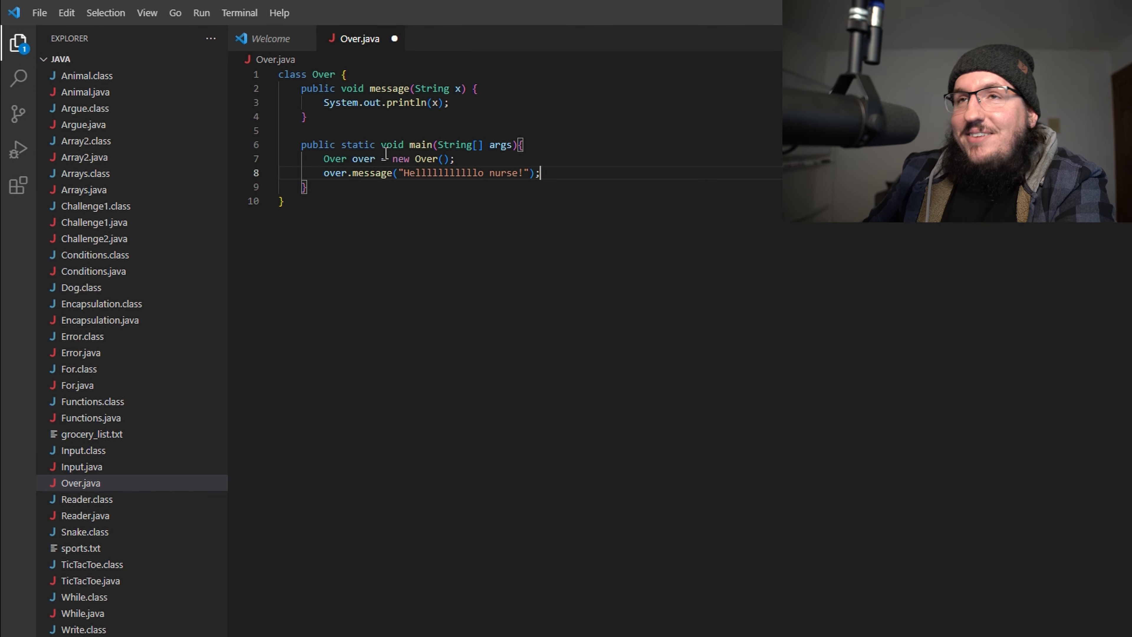
pyautogui.press('ctrl+s')
pyautogui.write('cd')
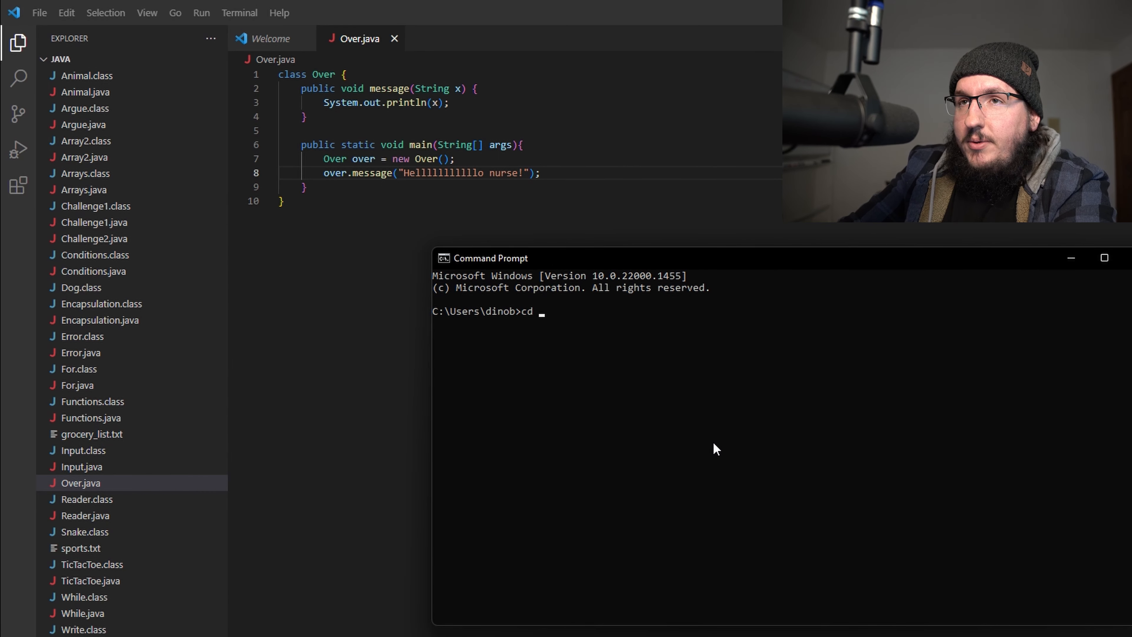
# - Change to Desktop/java, compile with javac Over.java, and begin the java Over run command
pyautogui.write('Desktop/java')
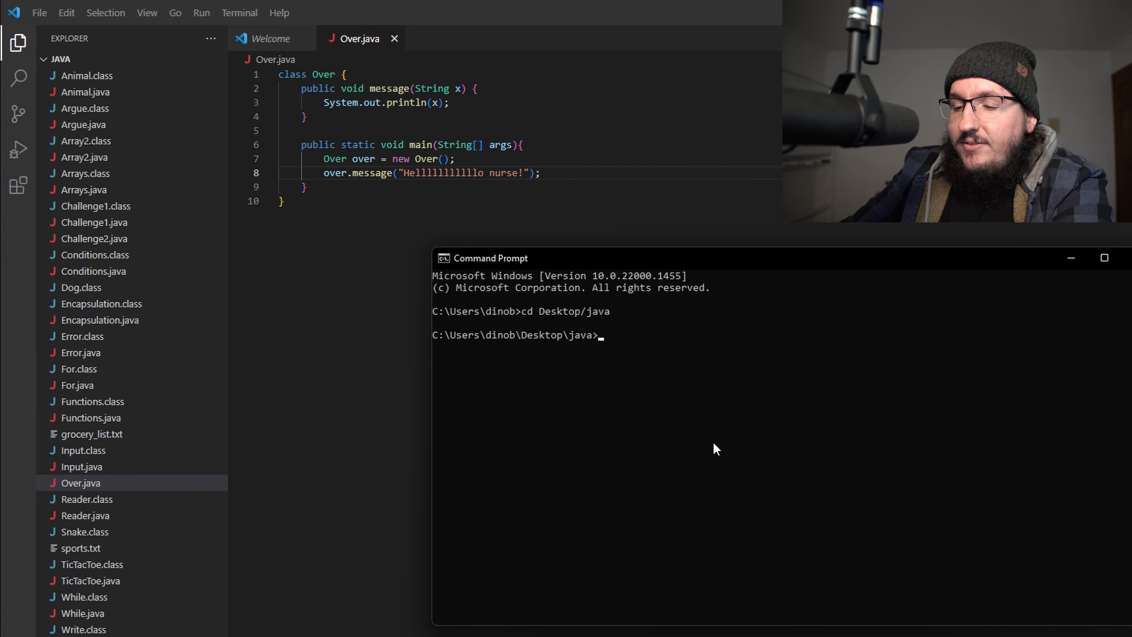
pyautogui.write('javac')
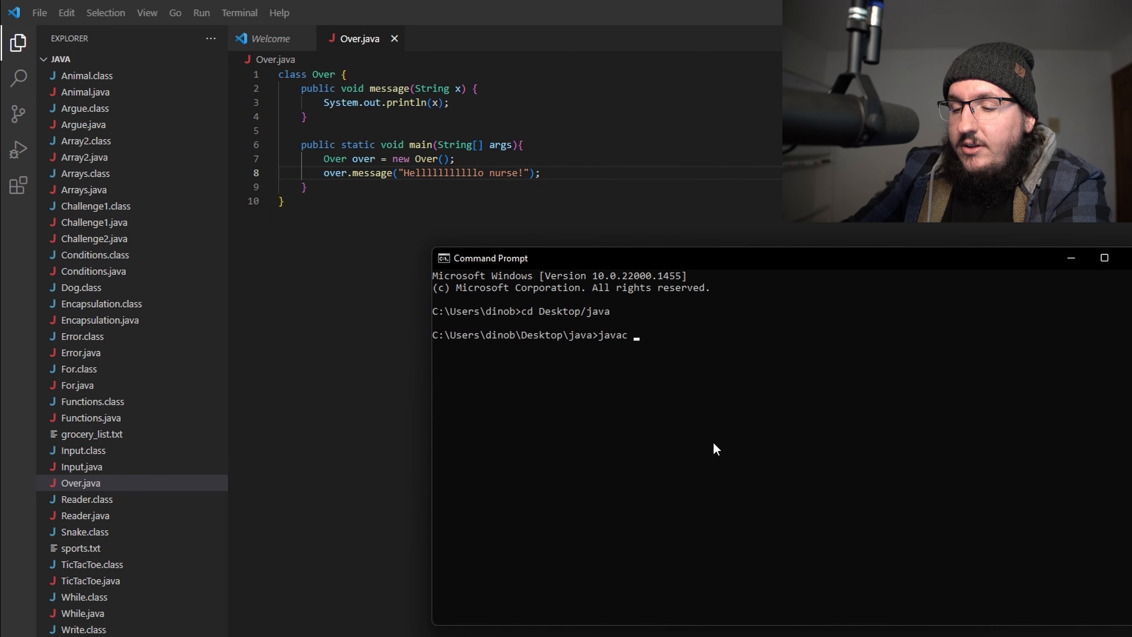
pyautogui.write('Over.')
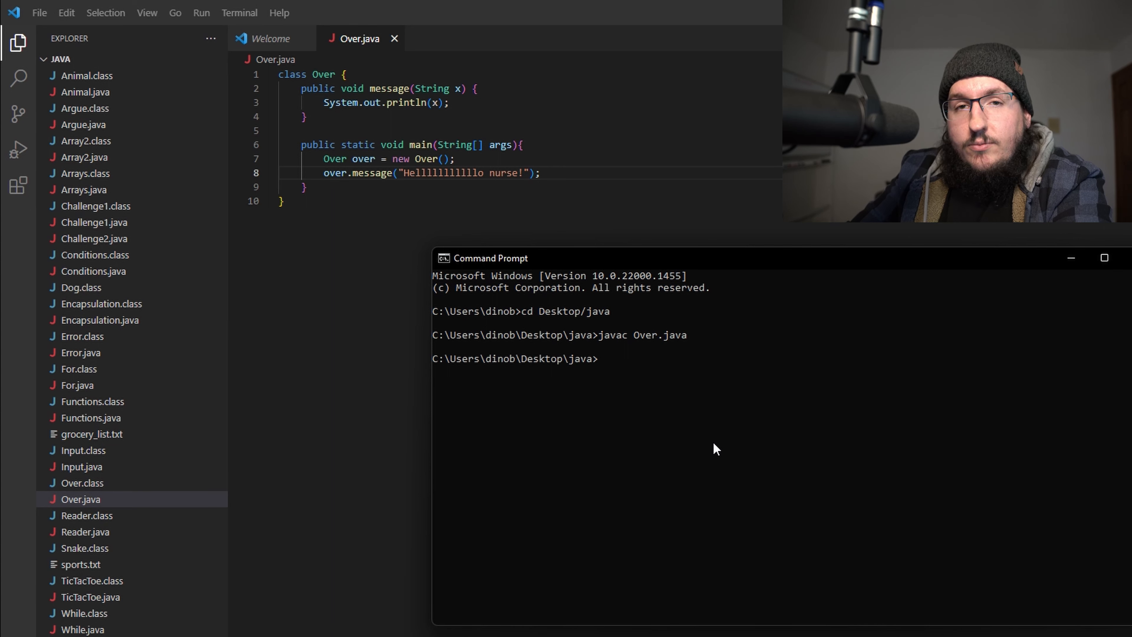
pyautogui.write('java Ove')
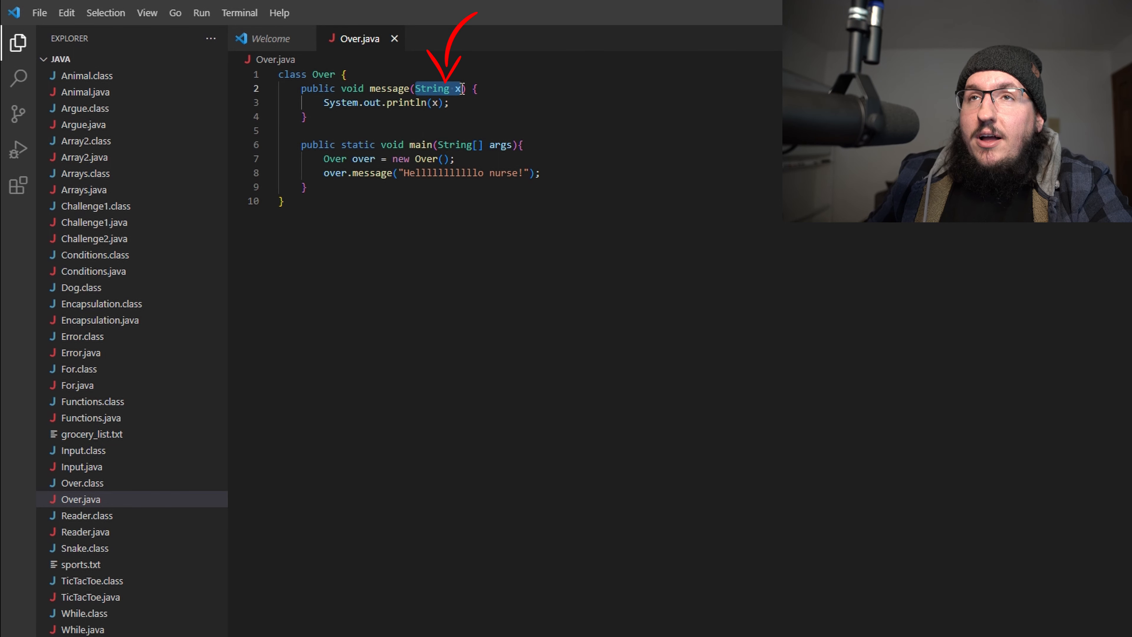
pyautogui.moveTo(434, 103)
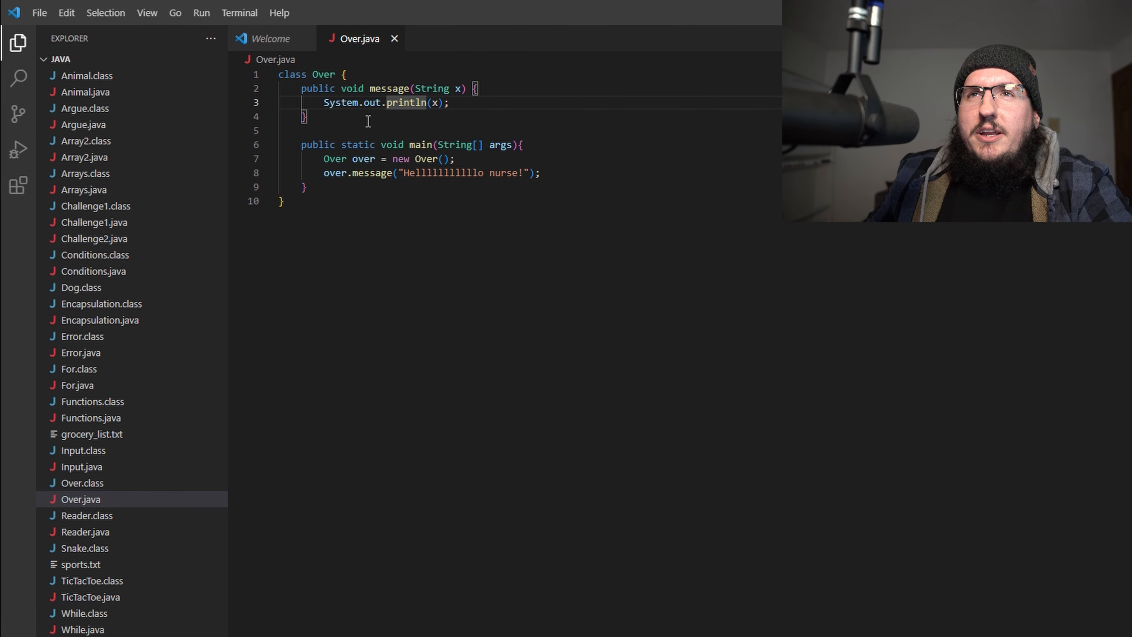
# - Select the String message method in Over.java for copying
pyautogui.moveTo(301, 88); pyautogui.dragTo(306, 117)
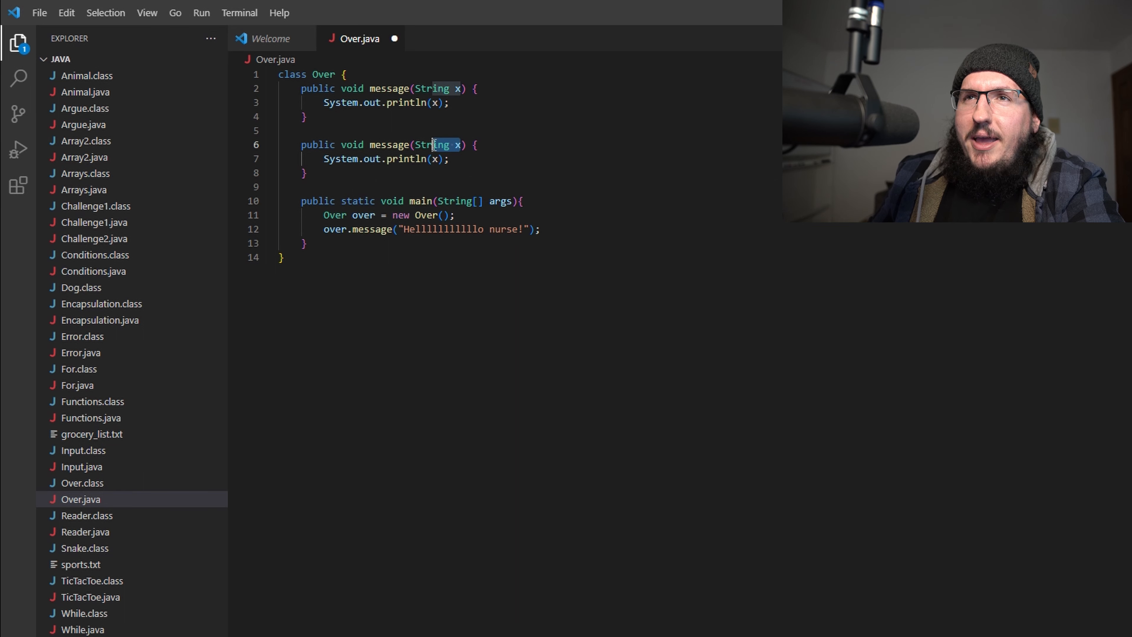
# - Change the copied method's parameter to boolean printSomethingDifferent
pyautogui.doubleClick(432, 144)
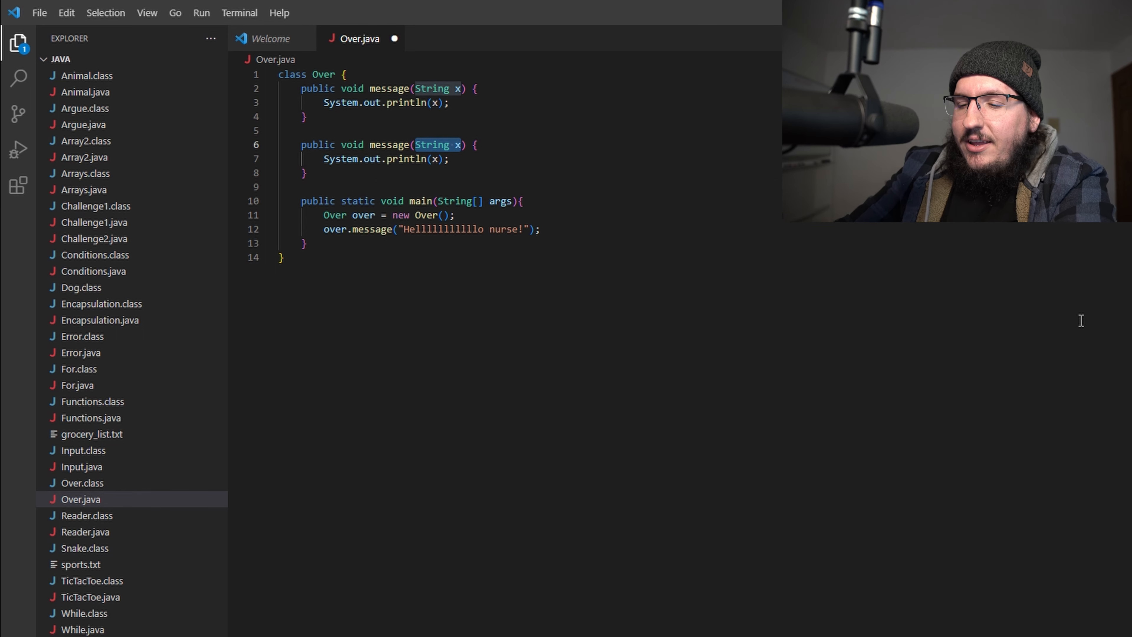
pyautogui.write('boolean p')
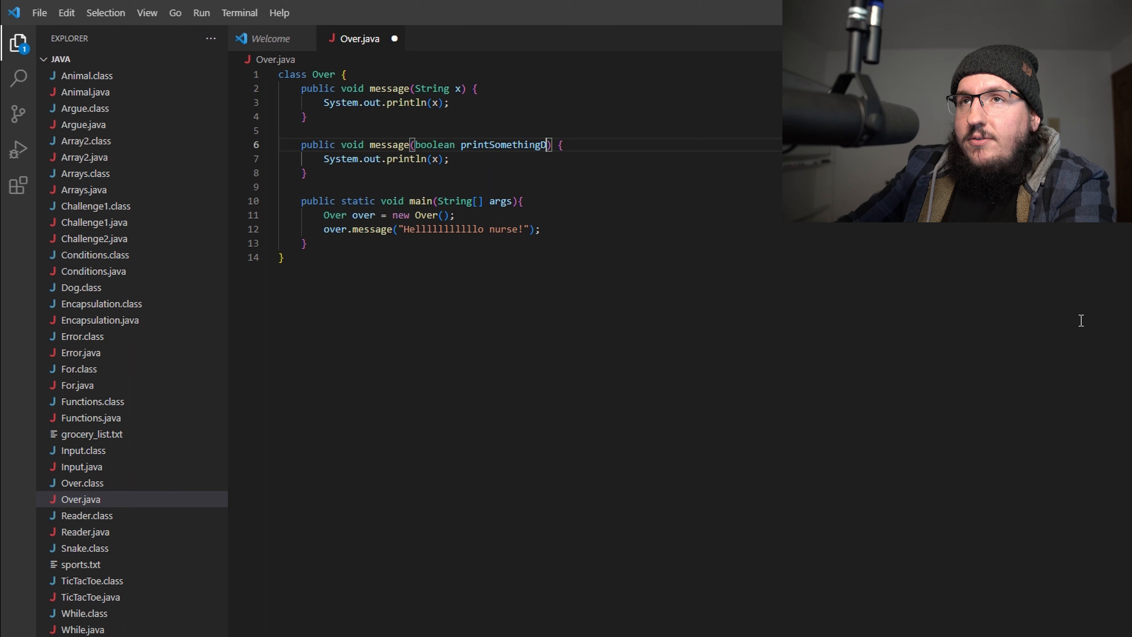
pyautogui.write('ifferent')
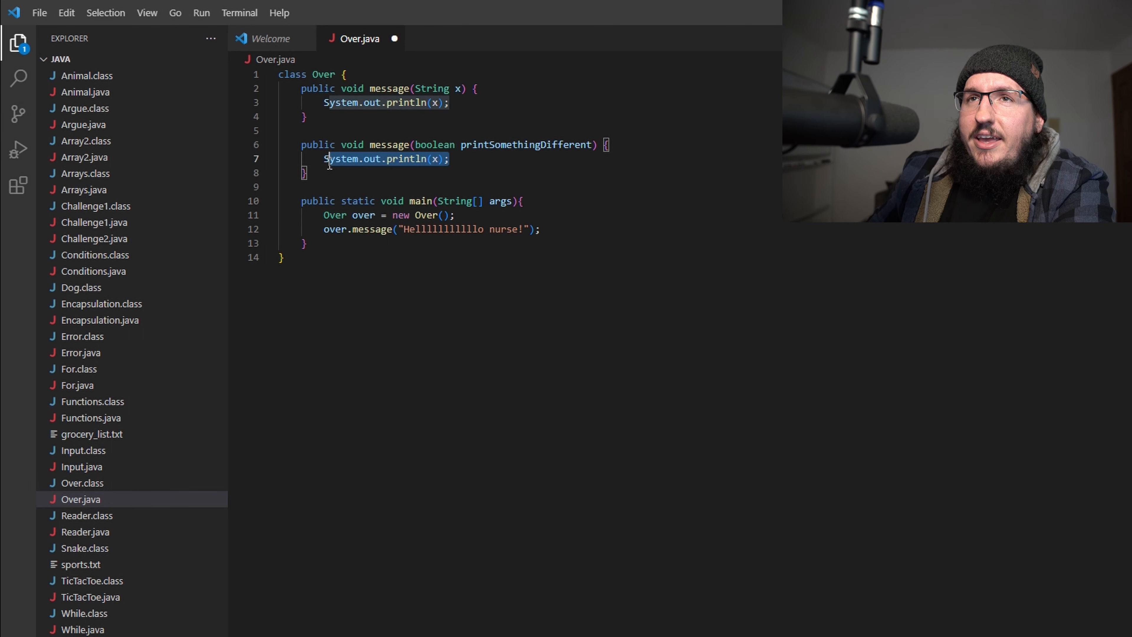
# - Add an empty if(printSomethingDifferent == true) {} block inside the copied method
pyautogui.write('iuf')
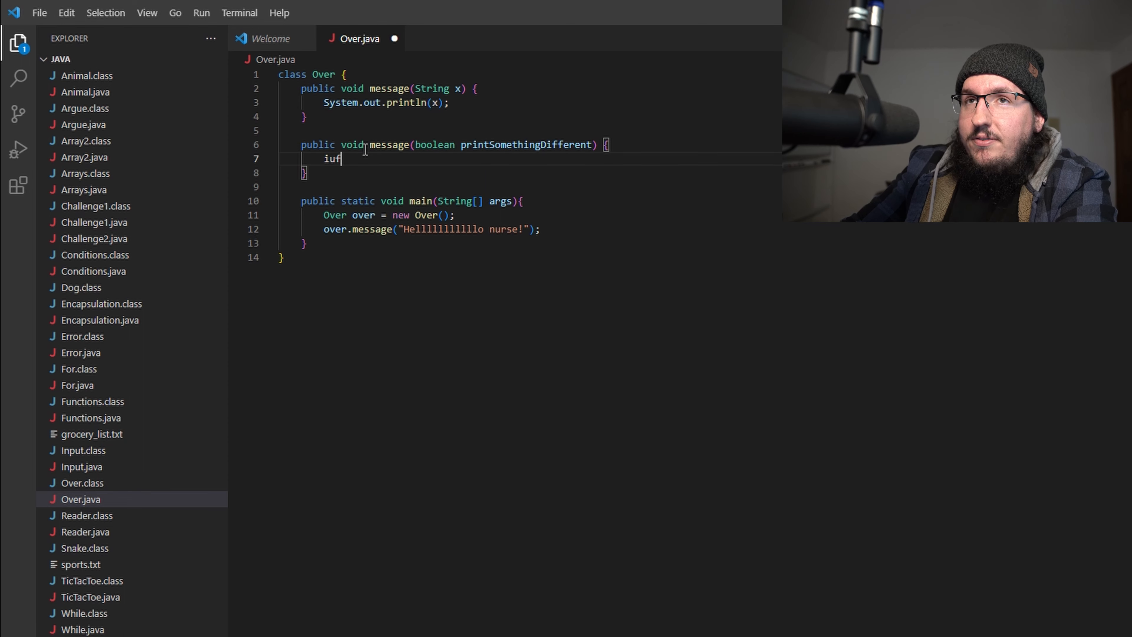
pyautogui.write('if(printSomethingDifferent ==')
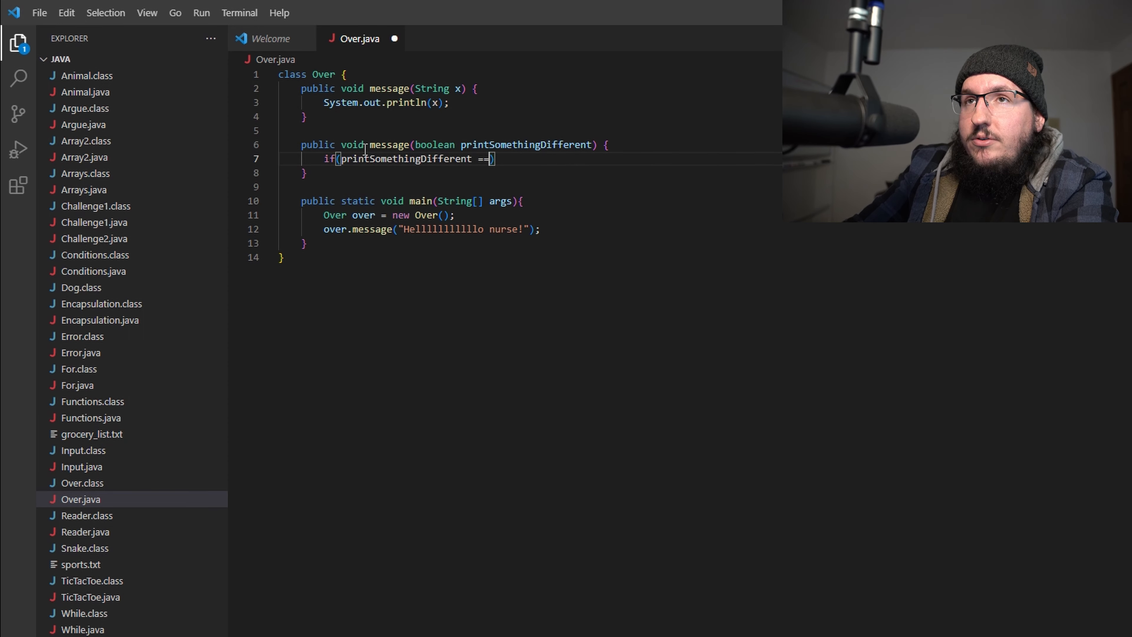
pyautogui.write('true) {}')
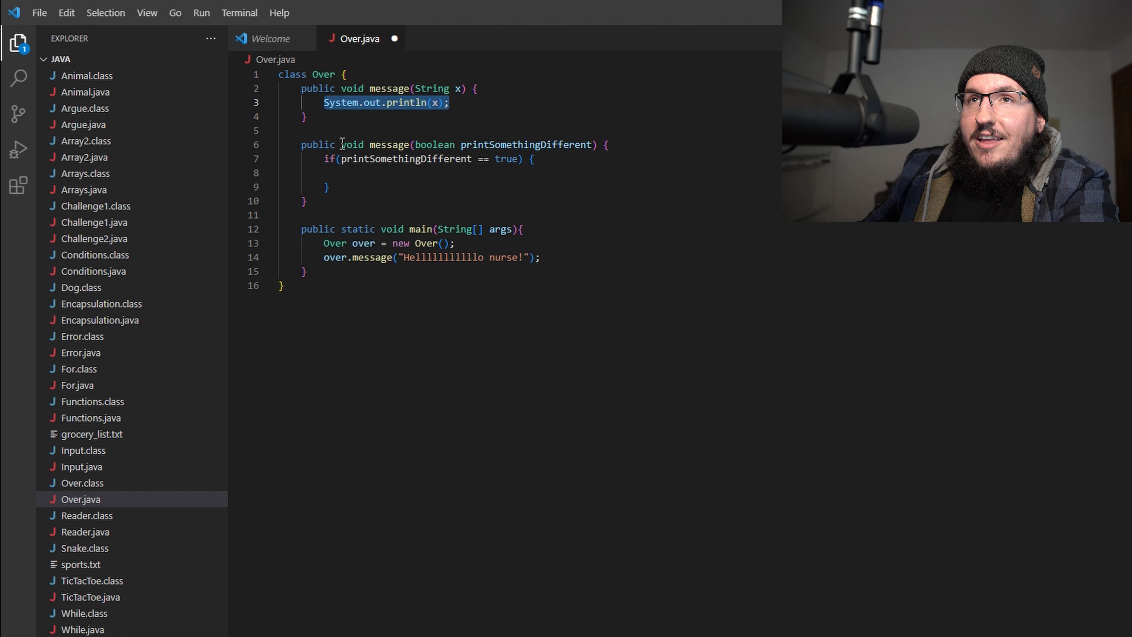
# - Inside the if, print a "Helllllllll mars" greeting
pyautogui.write('System.out.println(x)')
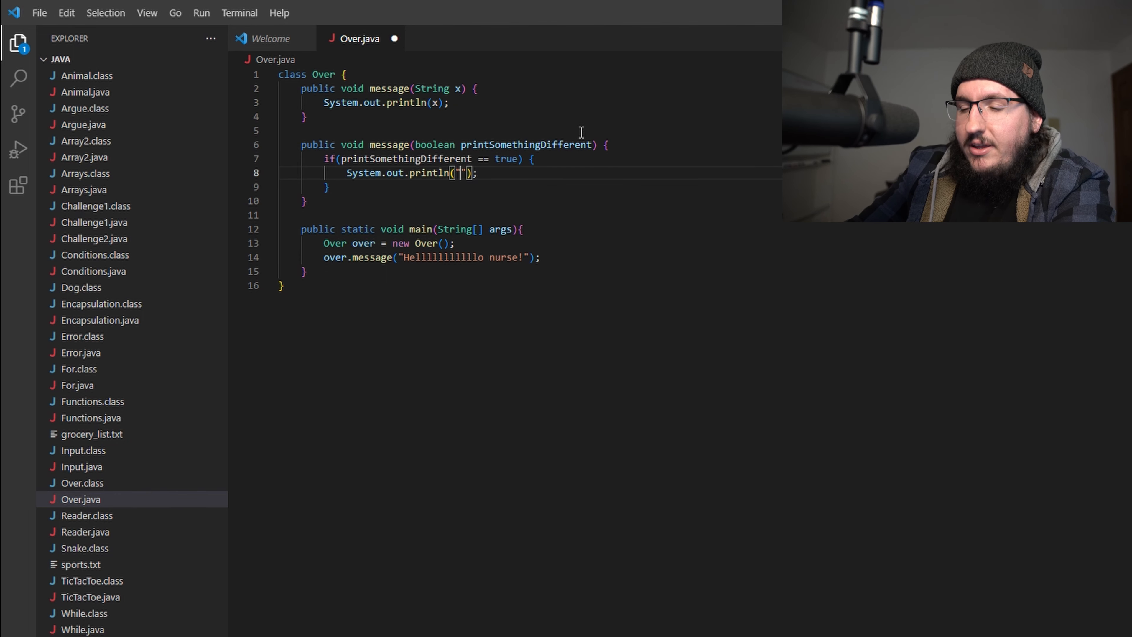
pyautogui.write('Helllllllll')
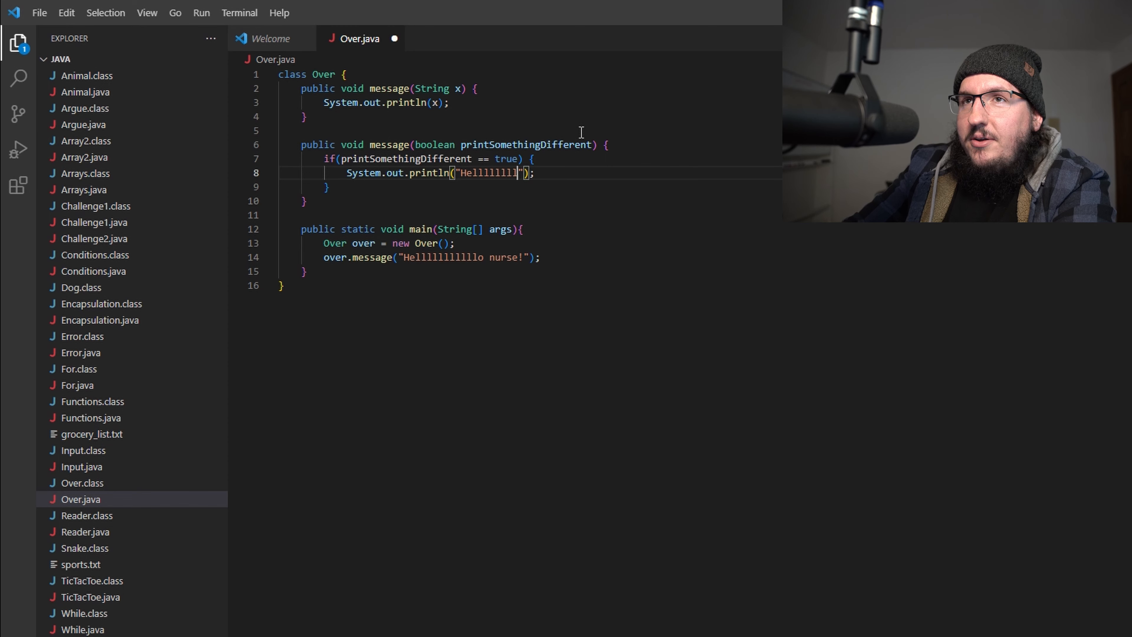
pyautogui.write('mars')
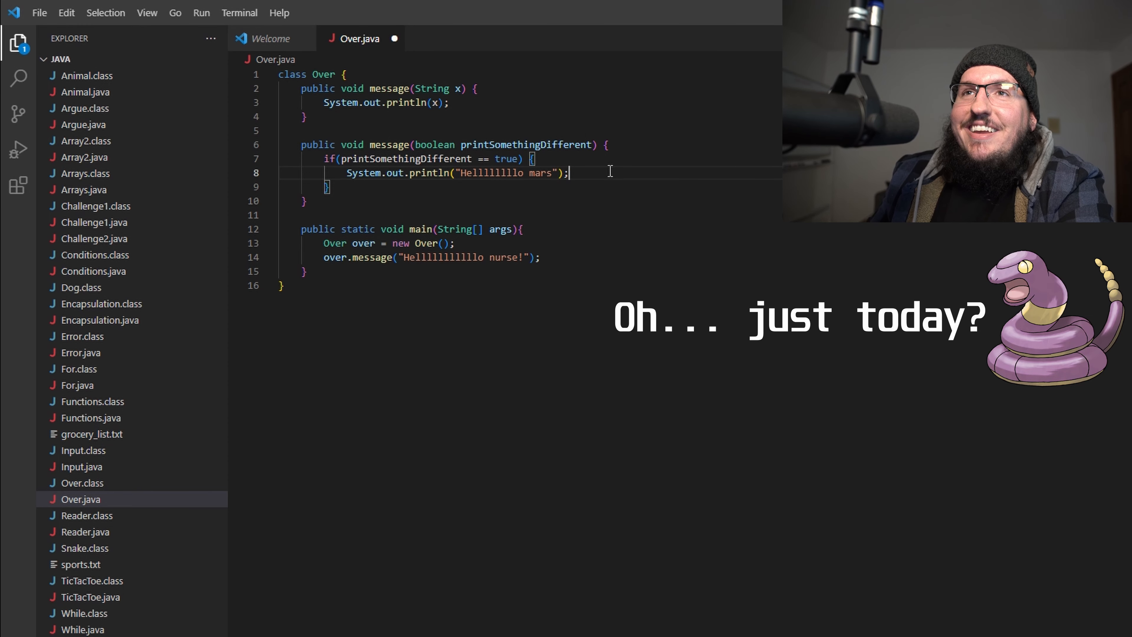
# - Add an else printing "I dont feel like saying hello. no really. Im serious." and start a new line in main
pyautogui.write('e')
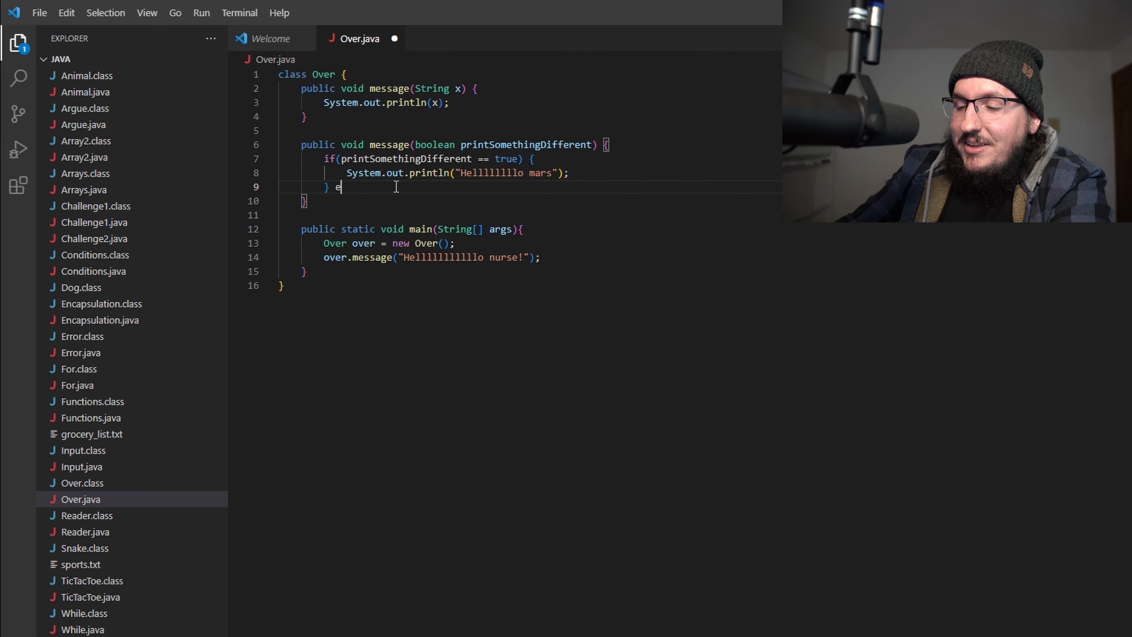
pyautogui.write('lse {')
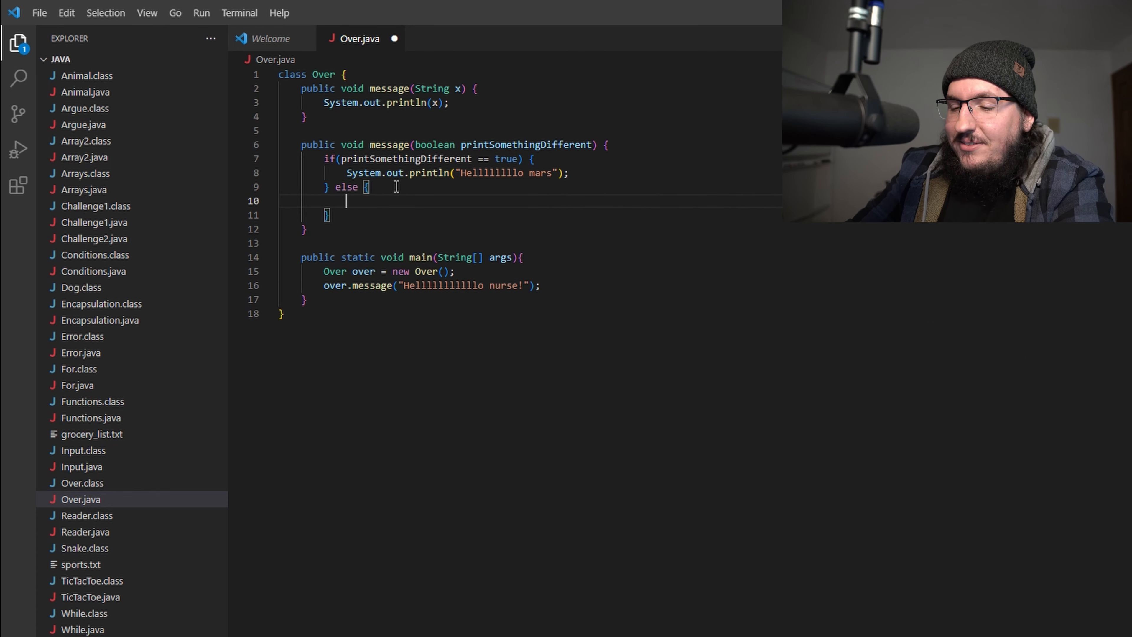
pyautogui.write('System.out.println(x);')
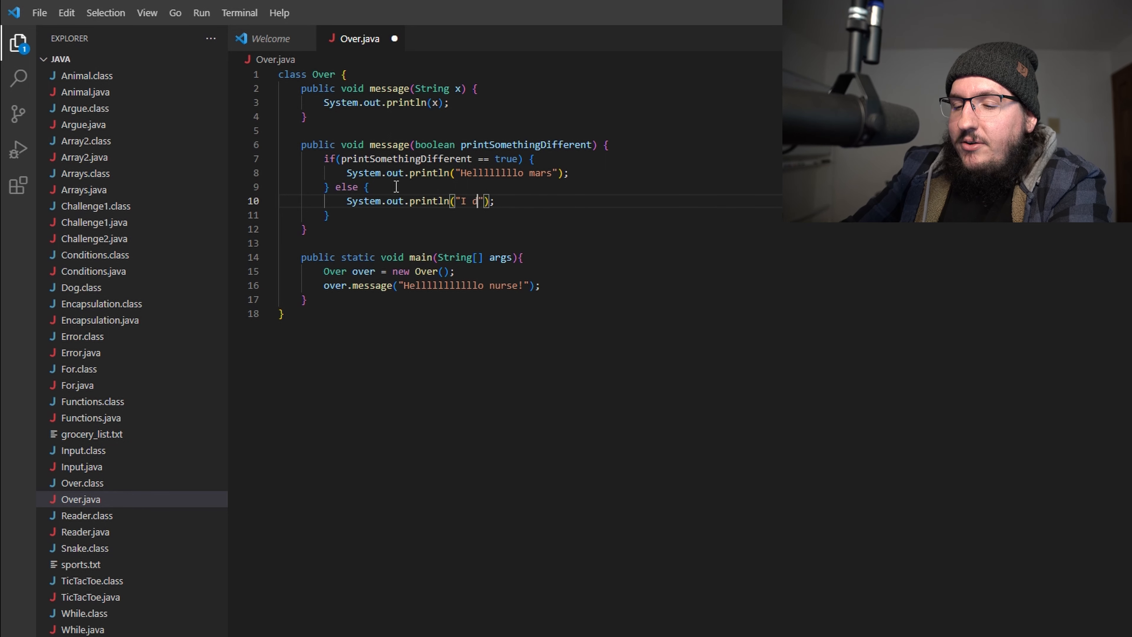
pyautogui.write('ont feel like say')
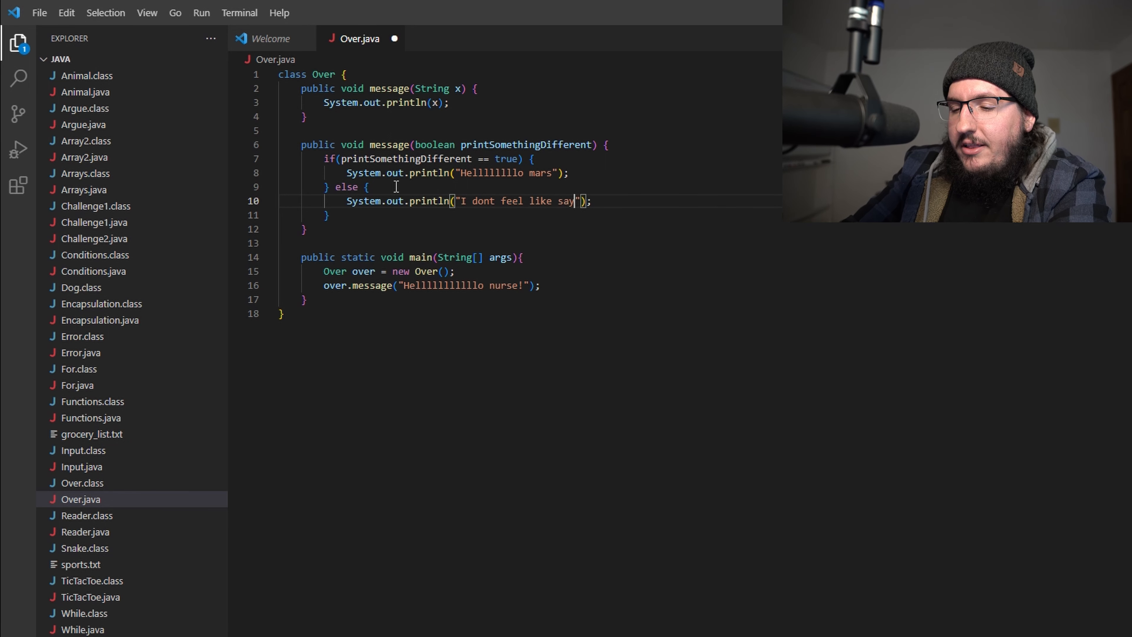
pyautogui.write('ing hello. no really.')
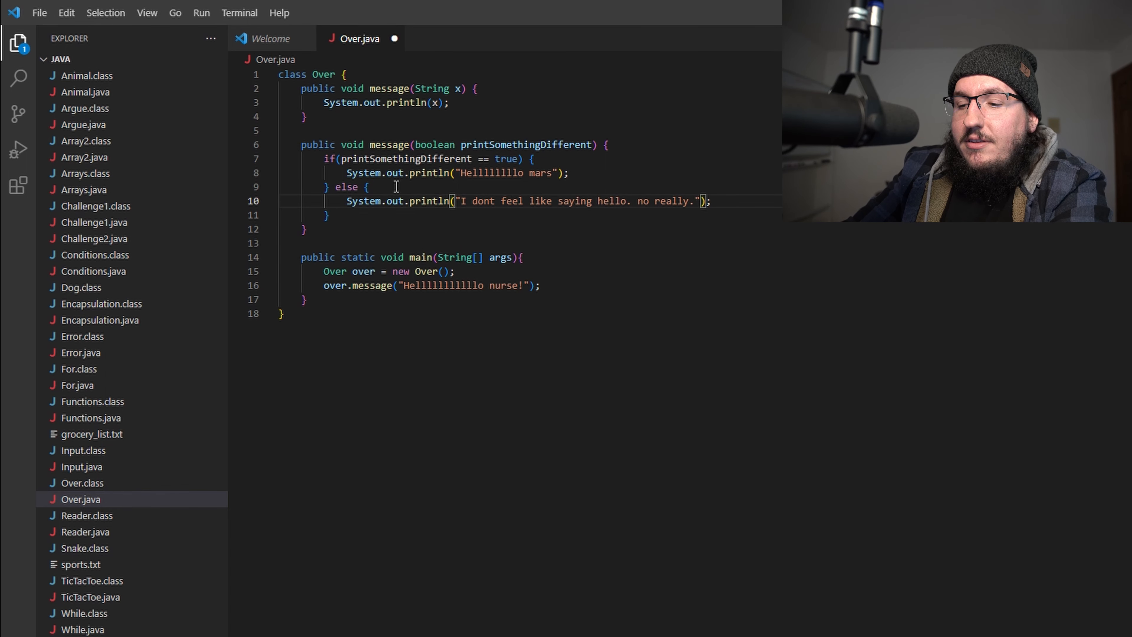
pyautogui.write('Im serious')
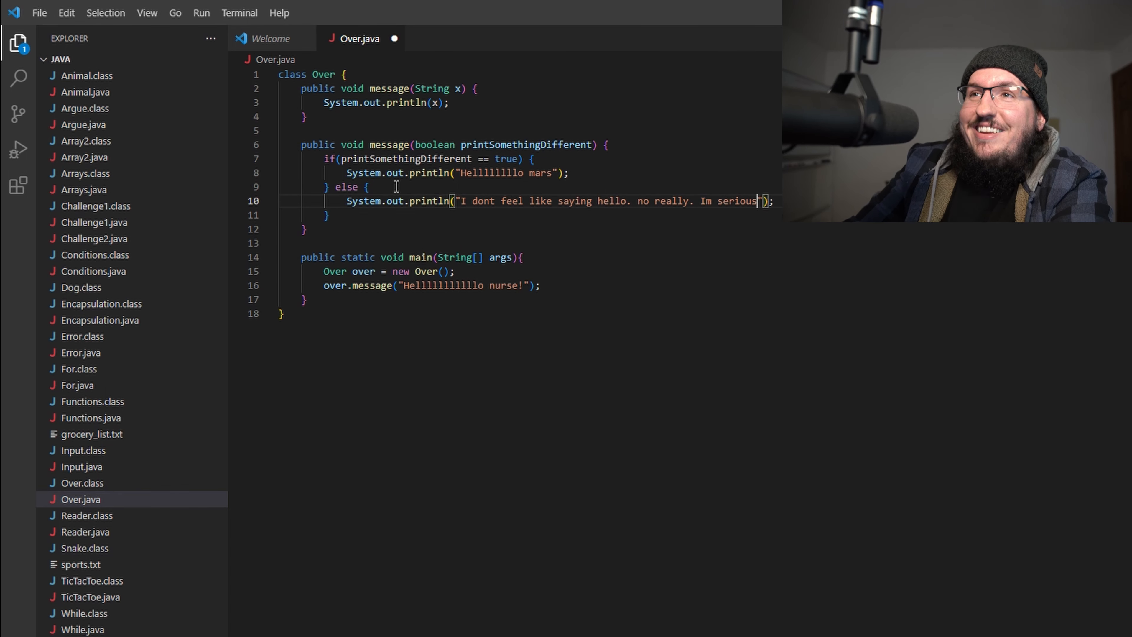
pyautogui.write('.')
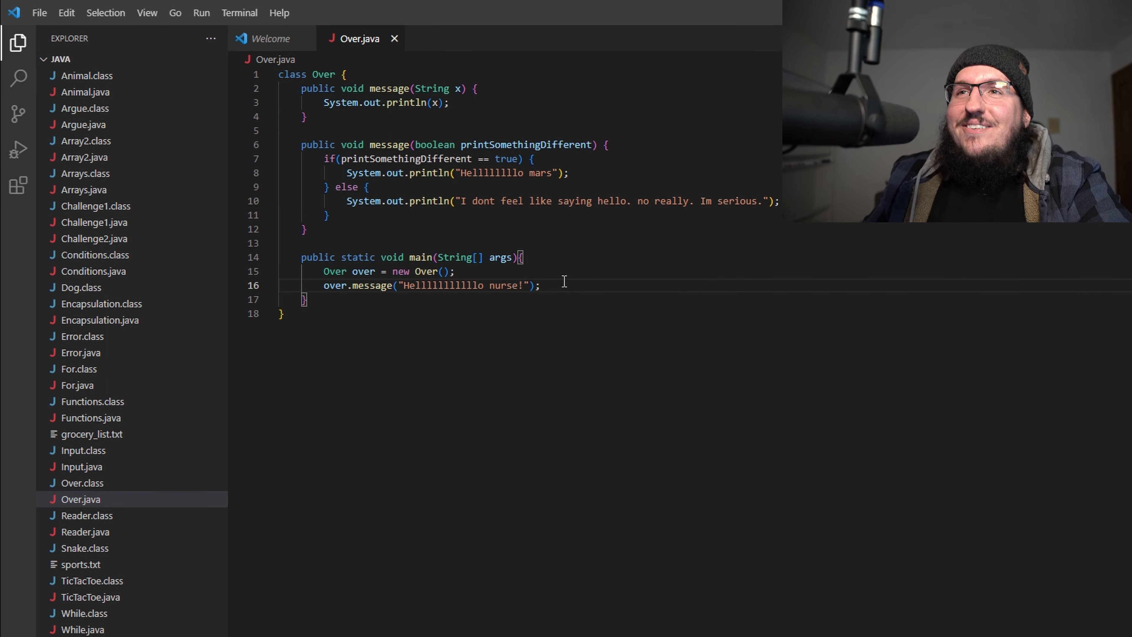
pyautogui.press('enter')
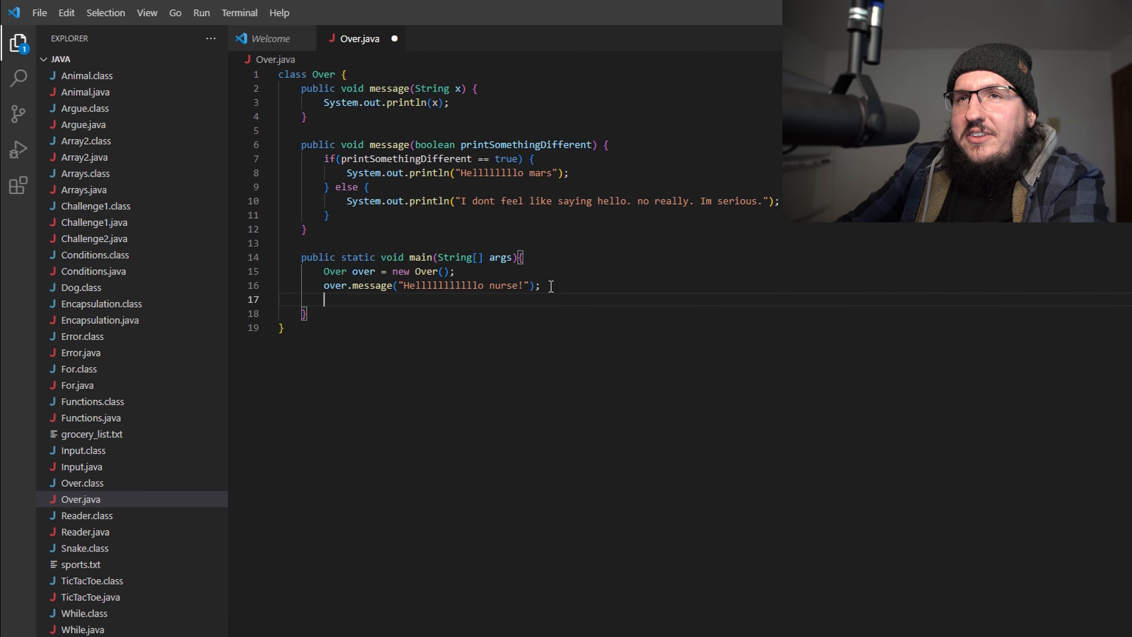
# - Add over.message(false); to main
pyautogui.write('over.message(')
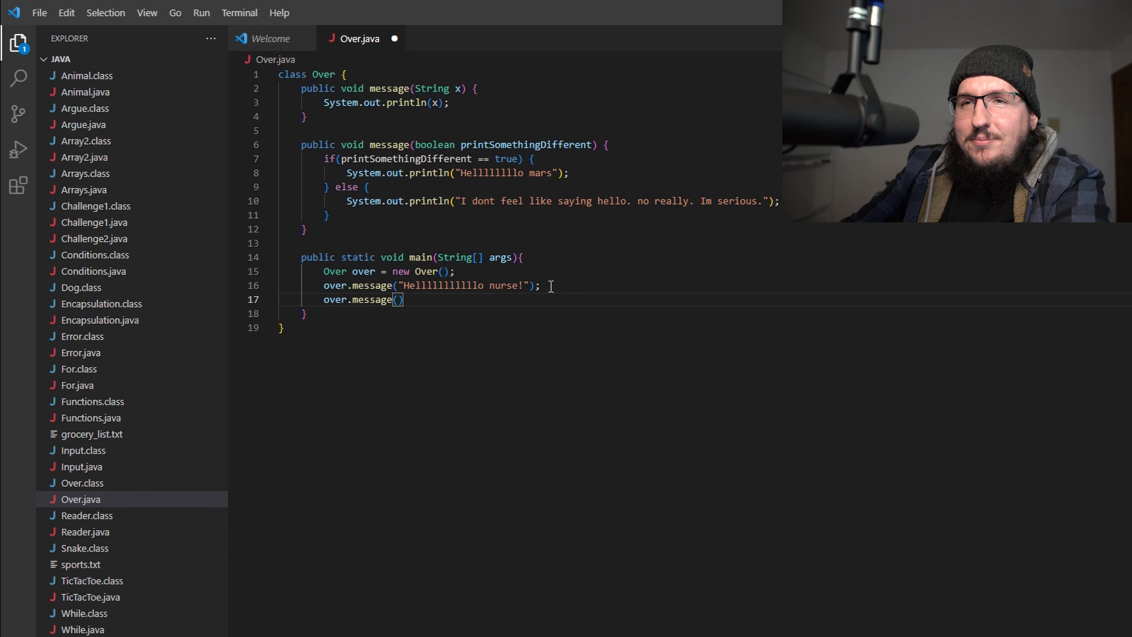
pyautogui.write('false')
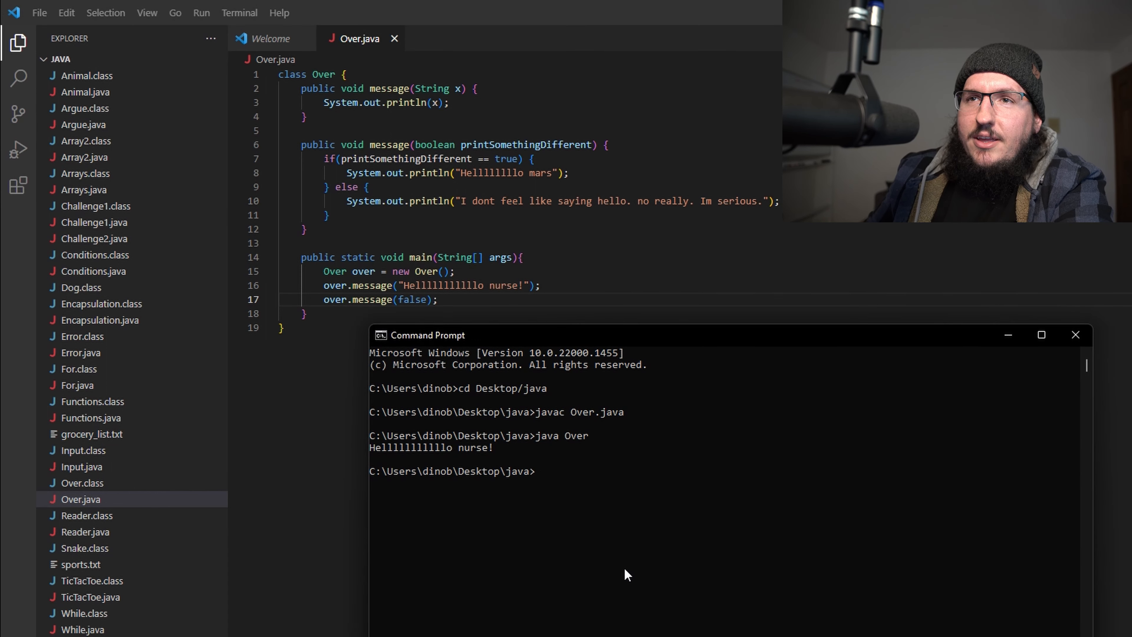
# - Recompile with javac Over.java and run java Over
pyautogui.write('javac Over.java')
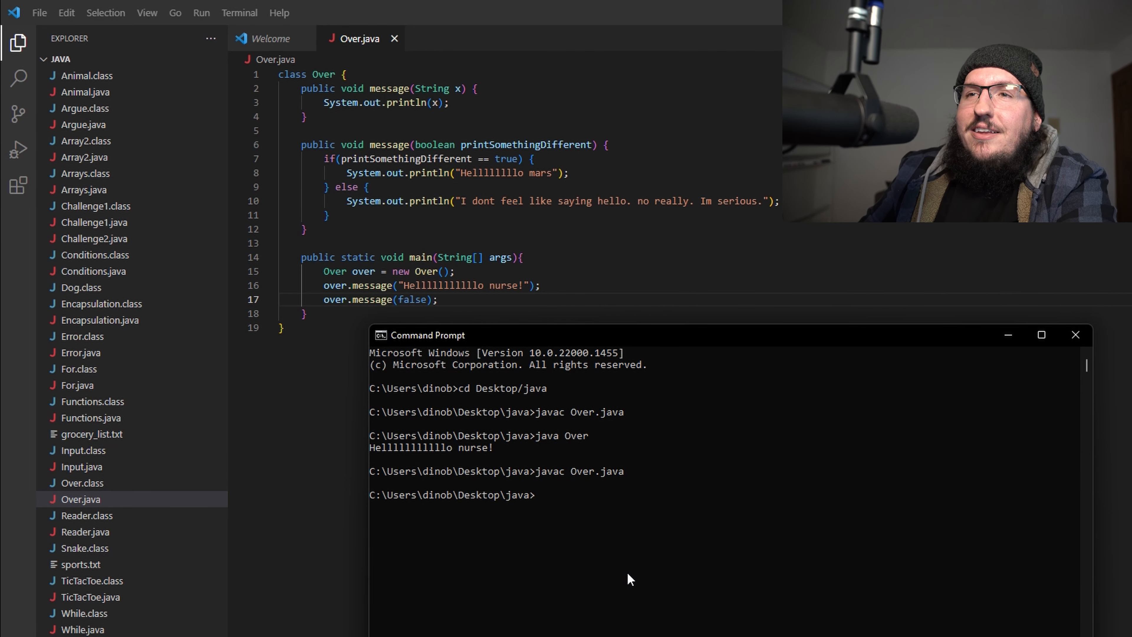
pyautogui.write('java Over')
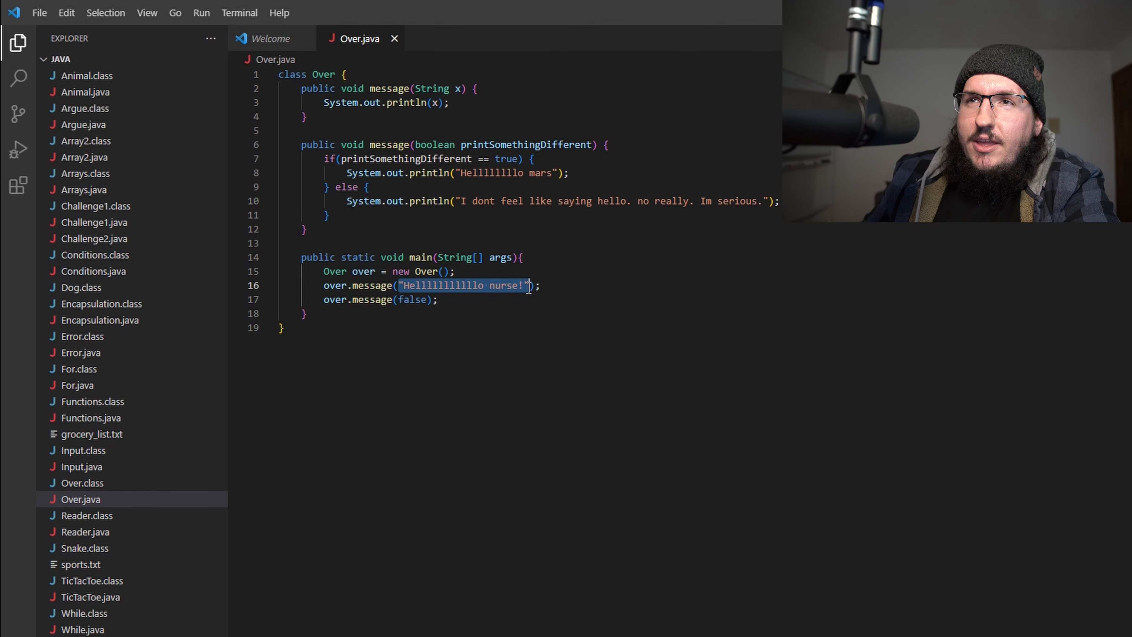
# - Highlight the first call's string, the false call, the boolean parameter, and both message calls in main
pyautogui.doubleClick(431, 88)
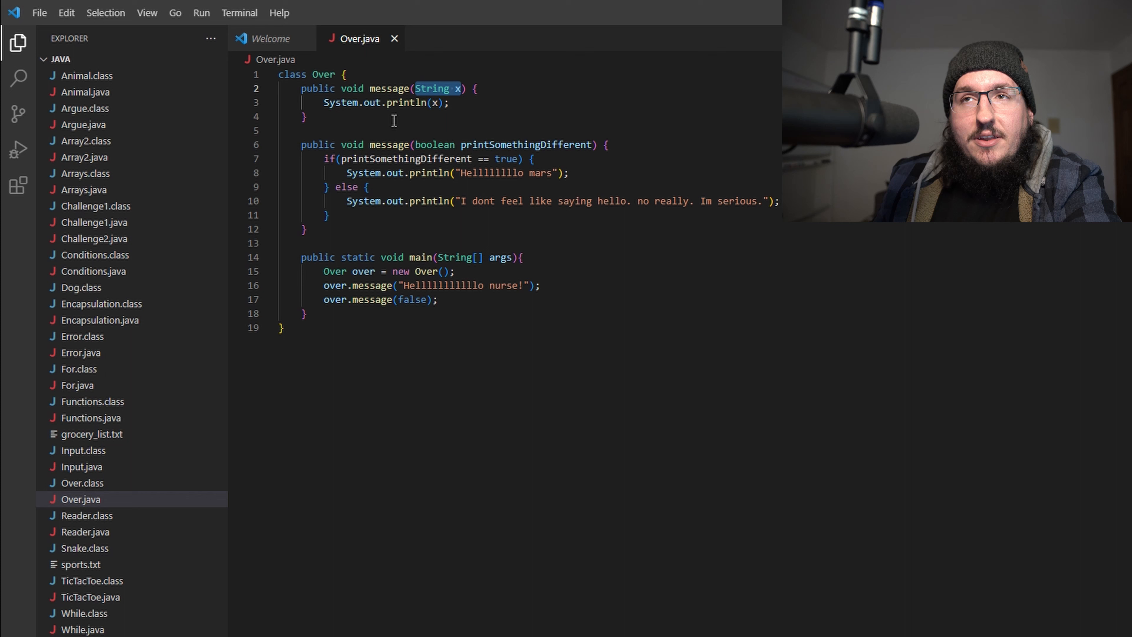
pyautogui.moveTo(336, 297)
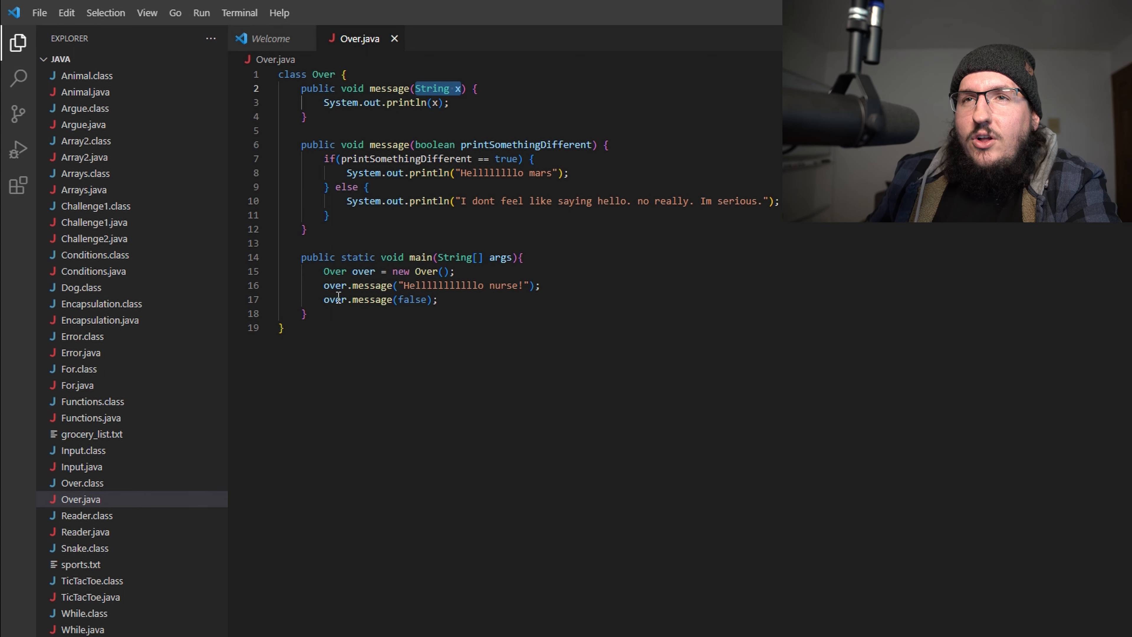
pyautogui.tripleClick(376, 300)
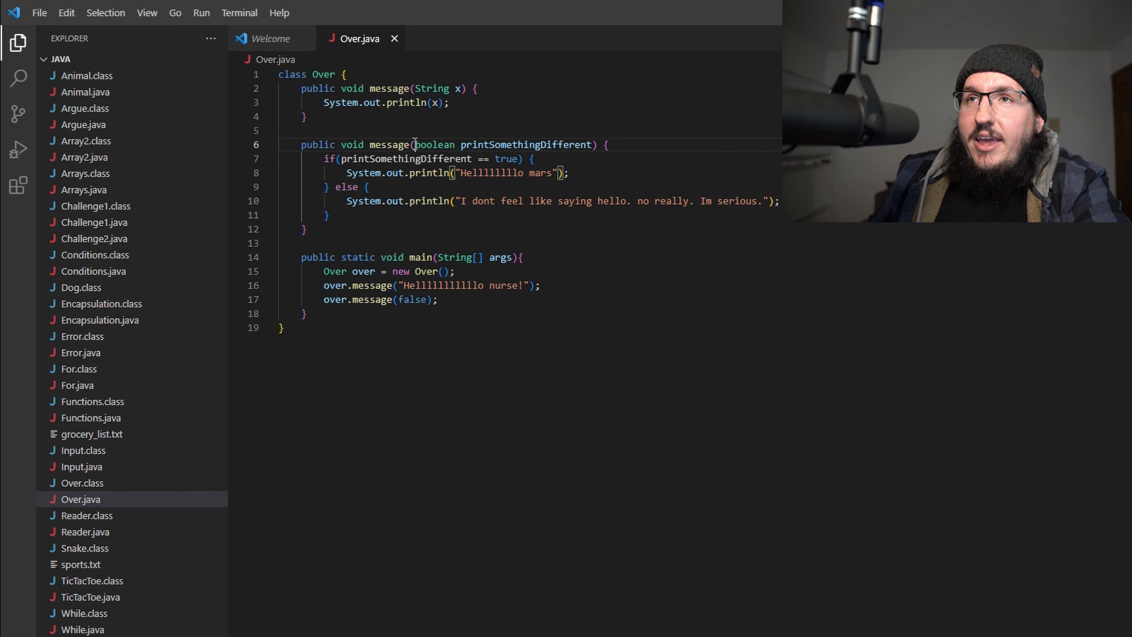
pyautogui.moveTo(415, 145); pyautogui.dragTo(591, 144)
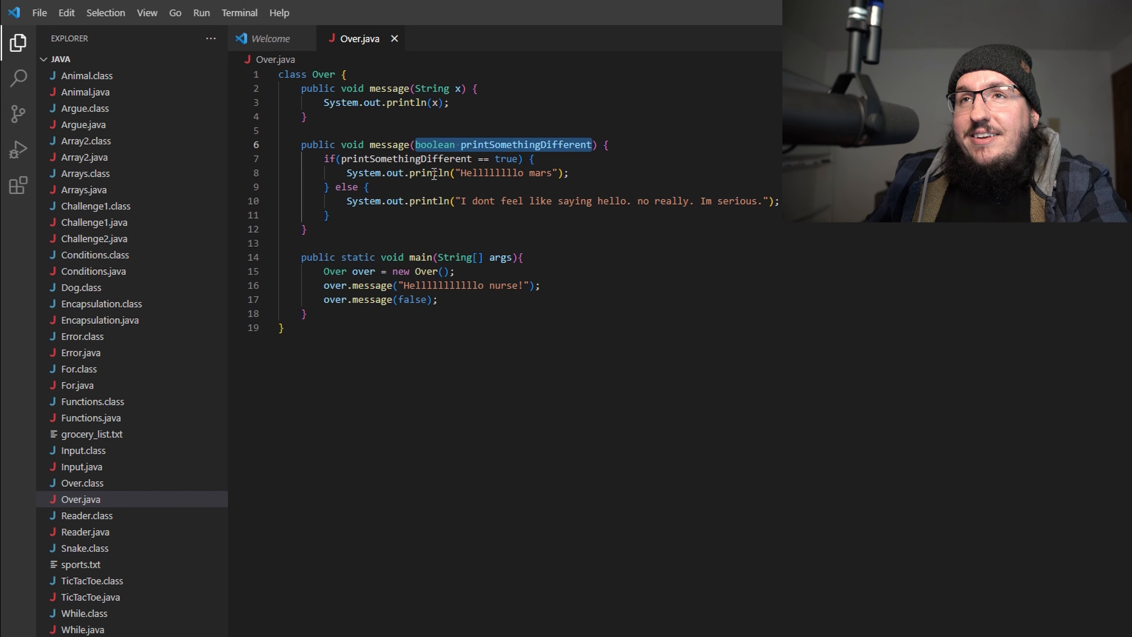
pyautogui.moveTo(415, 144); pyautogui.dragTo(354, 173)
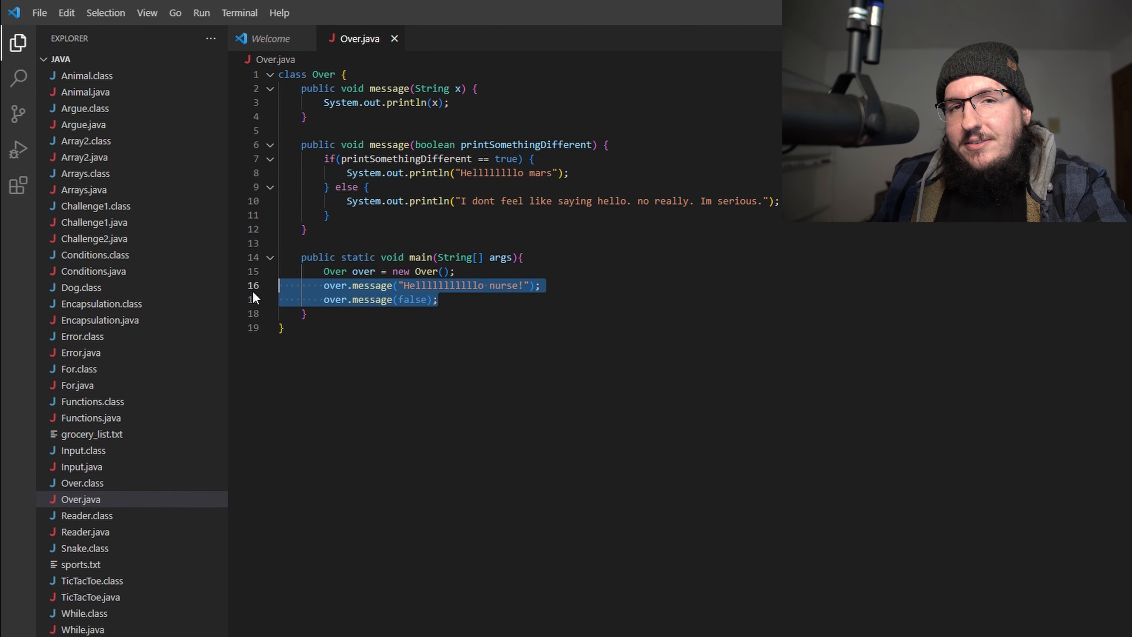
pyautogui.moveTo(567, 138)
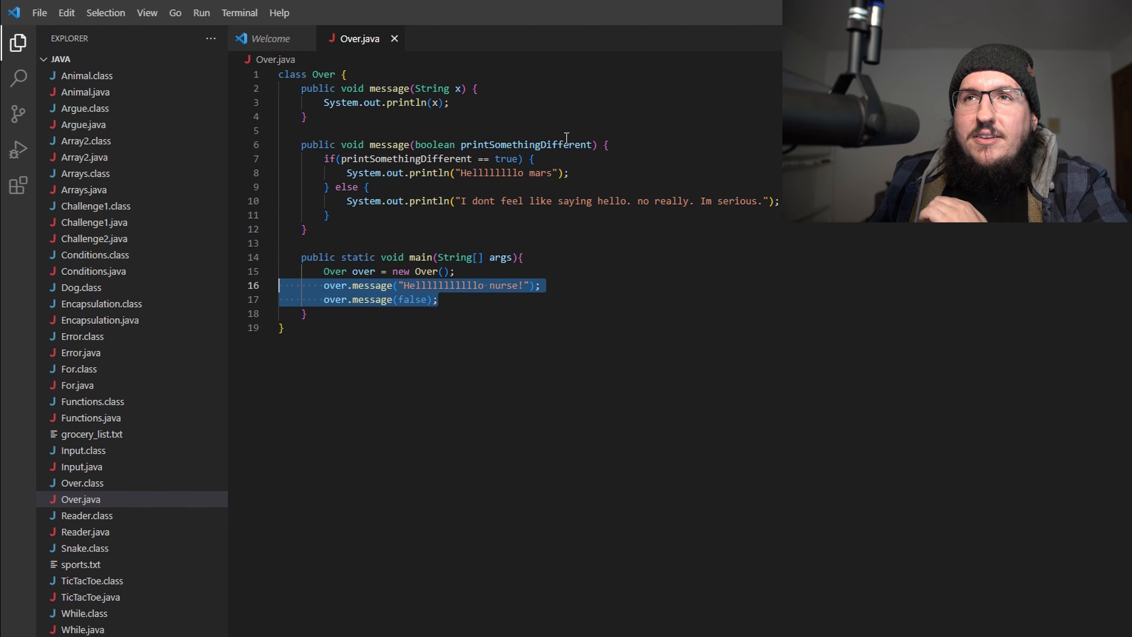
pyautogui.moveTo(567, 158)
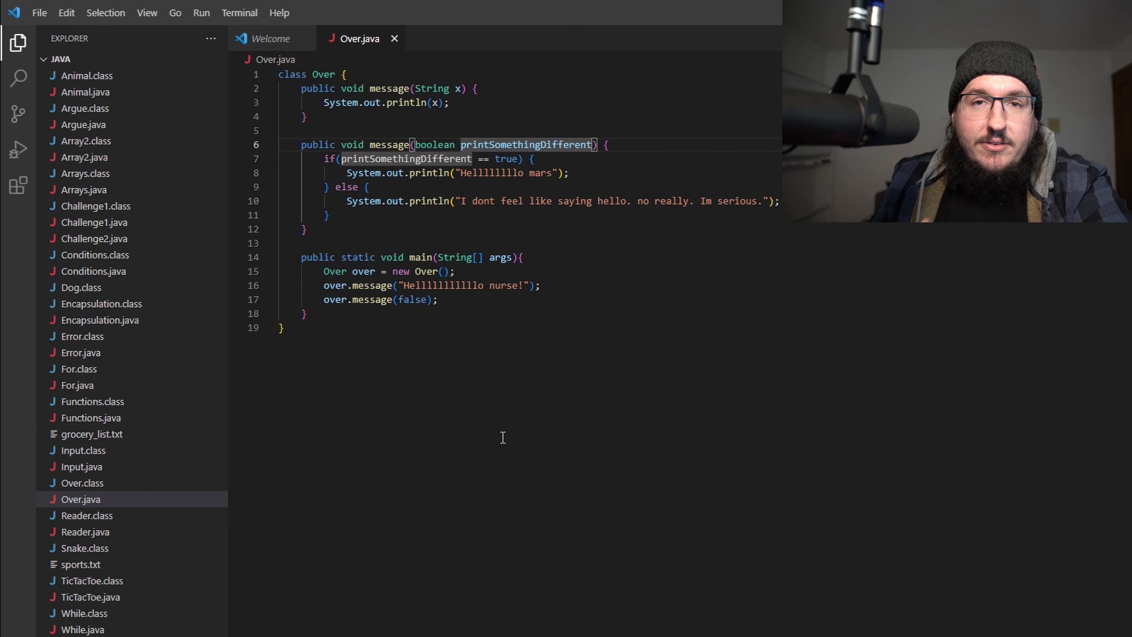
# - Add a ', String x' parameter to the boolean message method and print x after the if/else, then save
pyautogui.write(',')
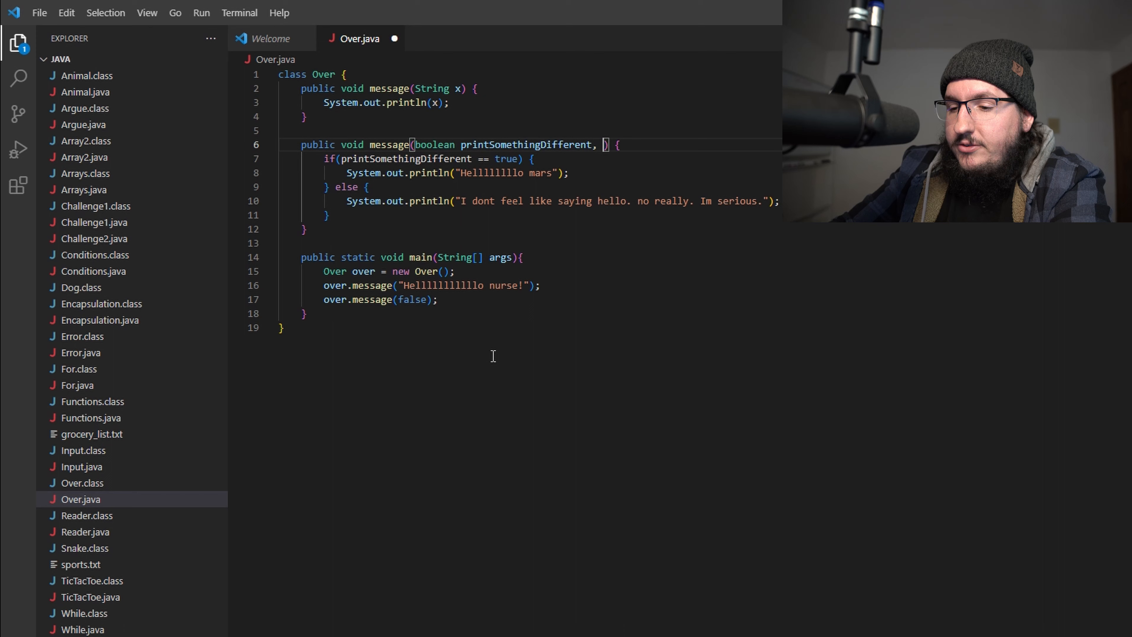
pyautogui.write('String')
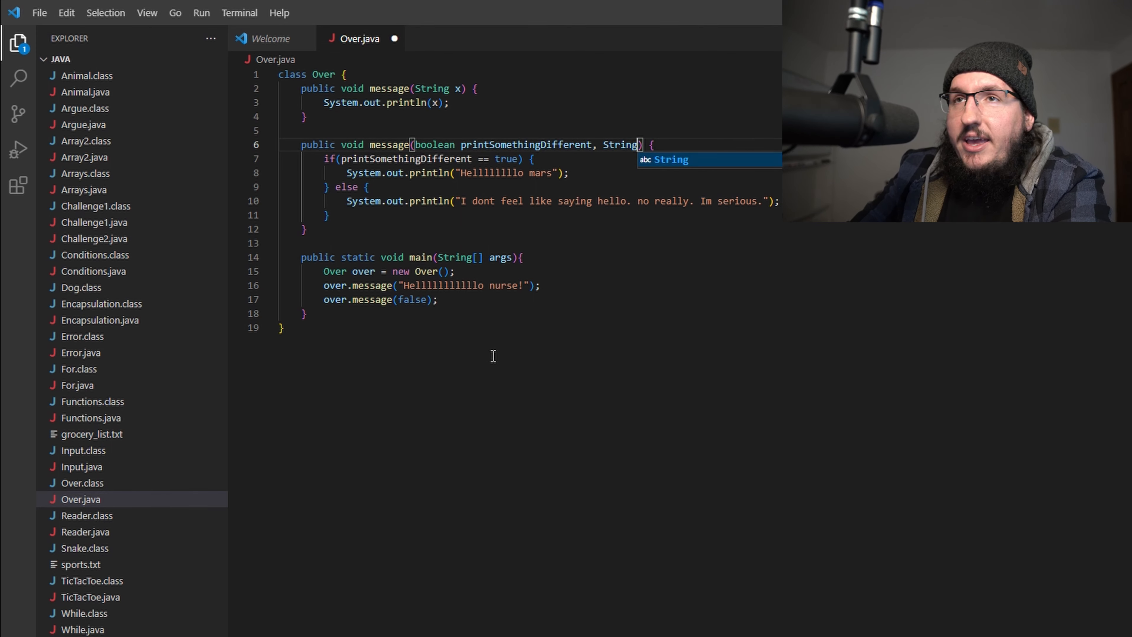
pyautogui.write('x')
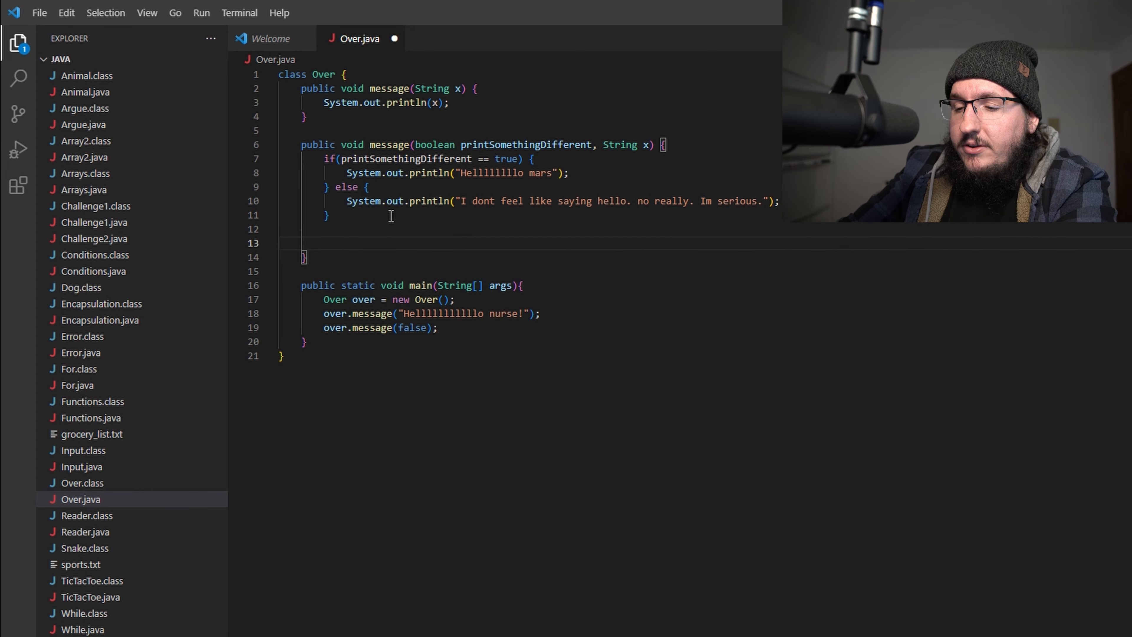
pyautogui.write('System.out')
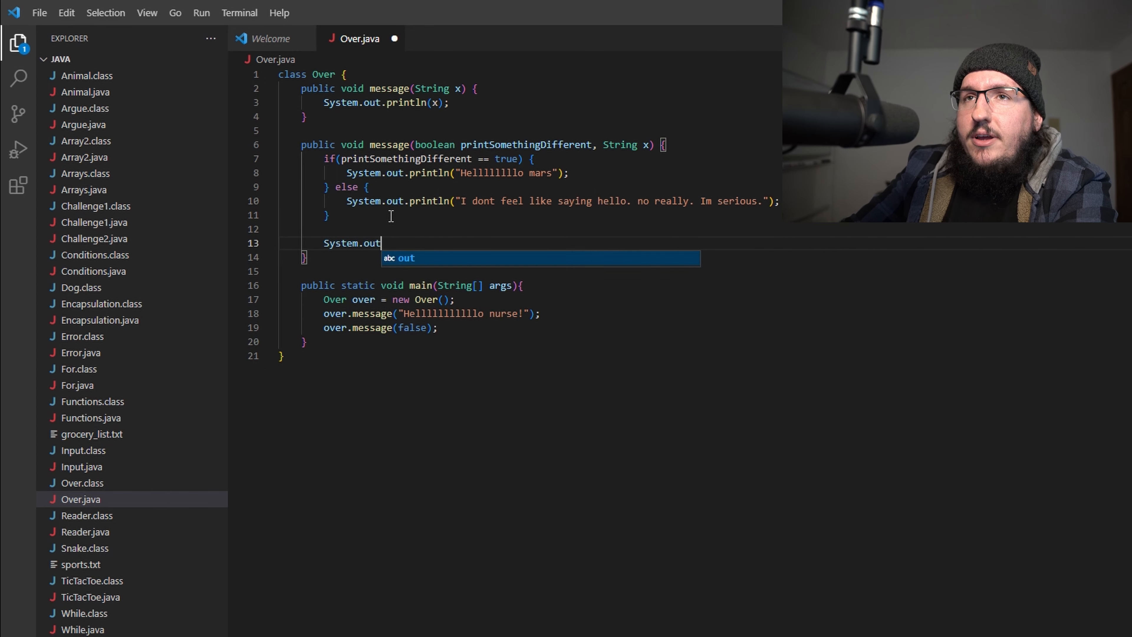
pyautogui.write('.println(x);')
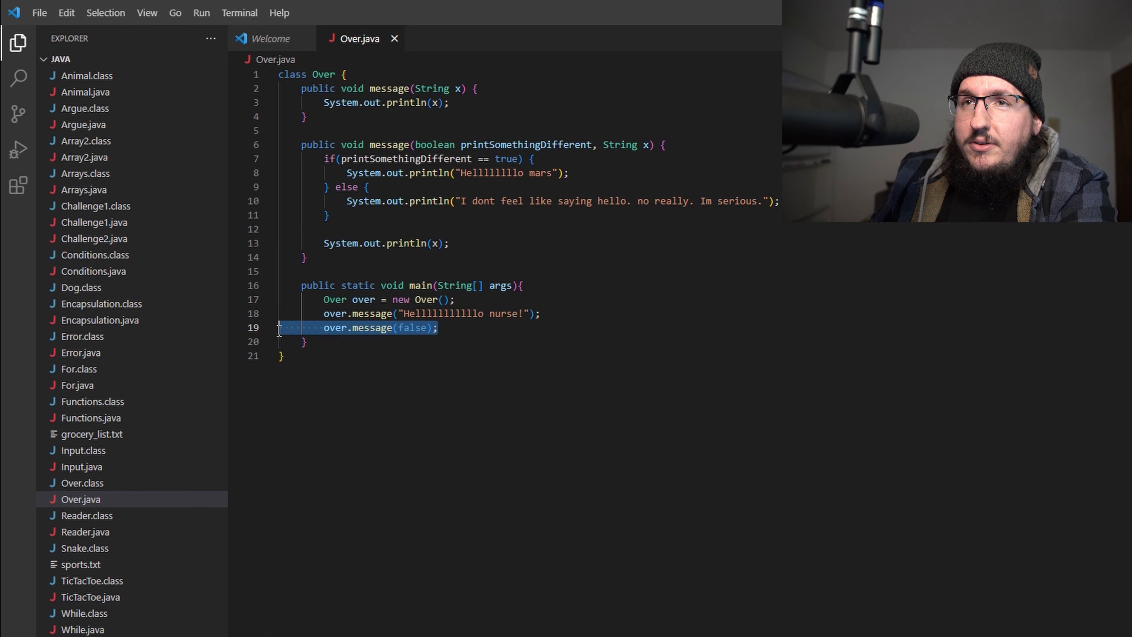
# - Pass a long "Gooooodbyyyye nurse" string as the second argument of over.message(false) and save
pyautogui.doubleClick(412, 328)
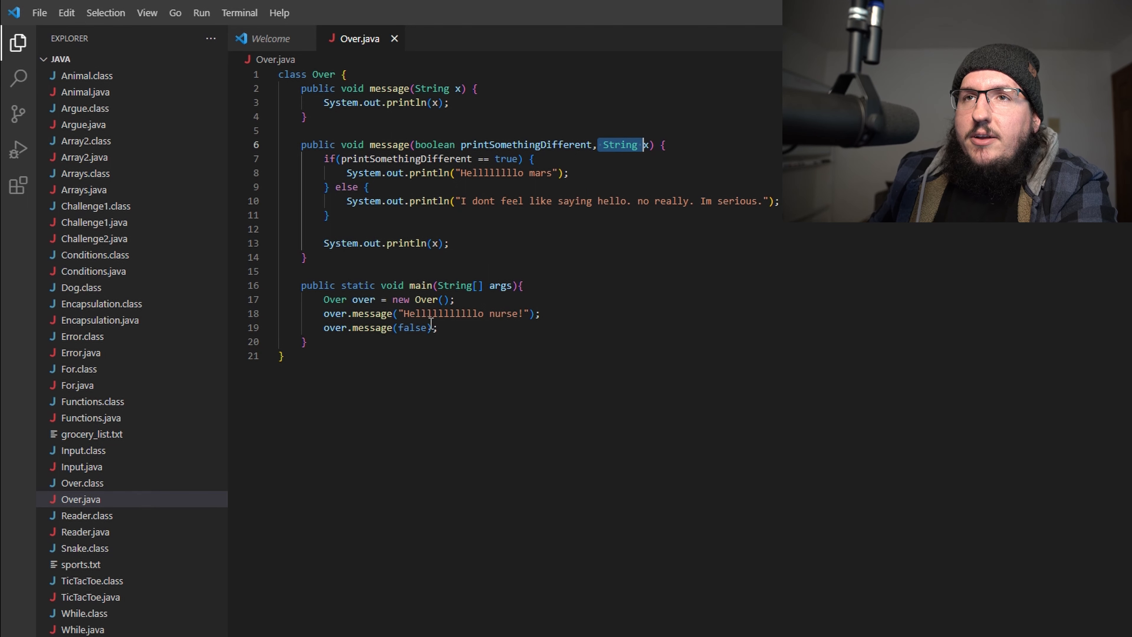
pyautogui.write(',')
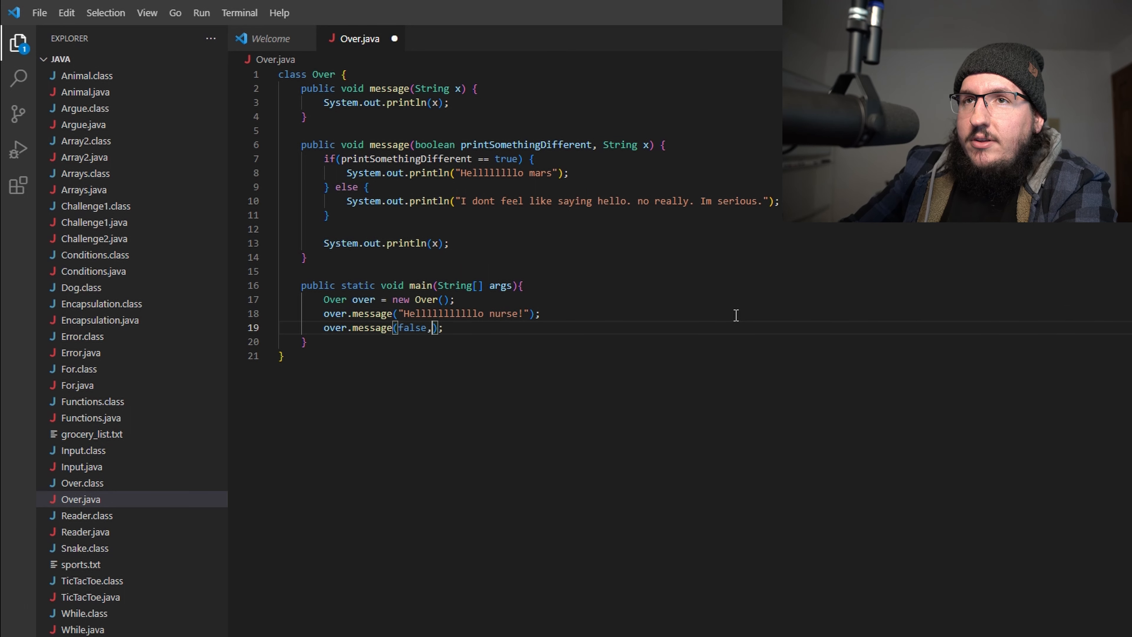
pyautogui.write('"God"')
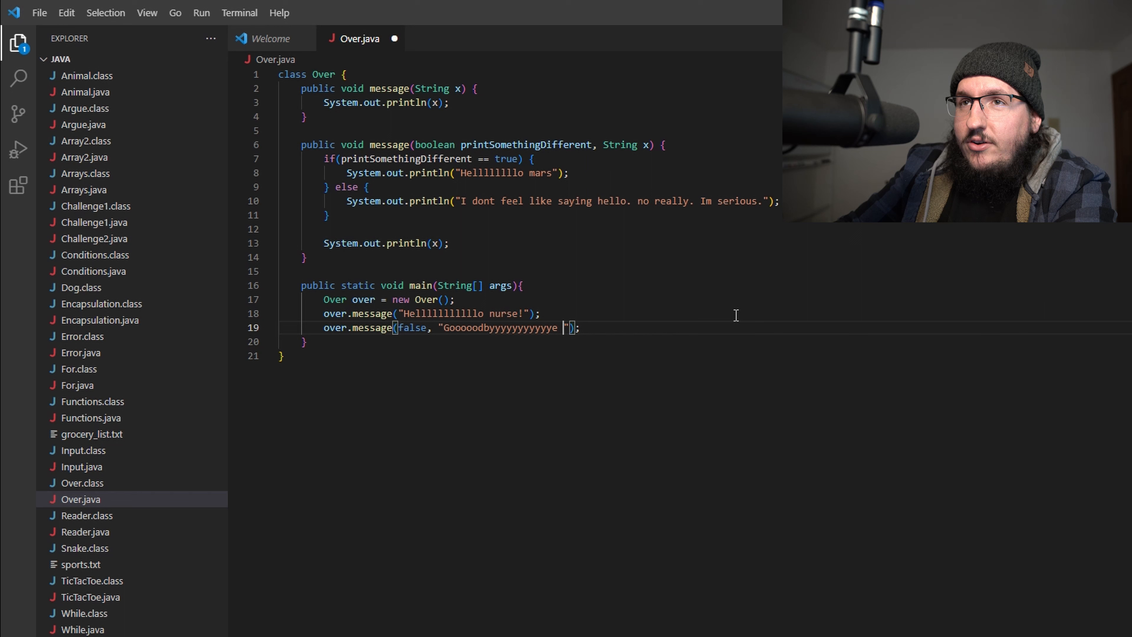
pyautogui.write('nurs')
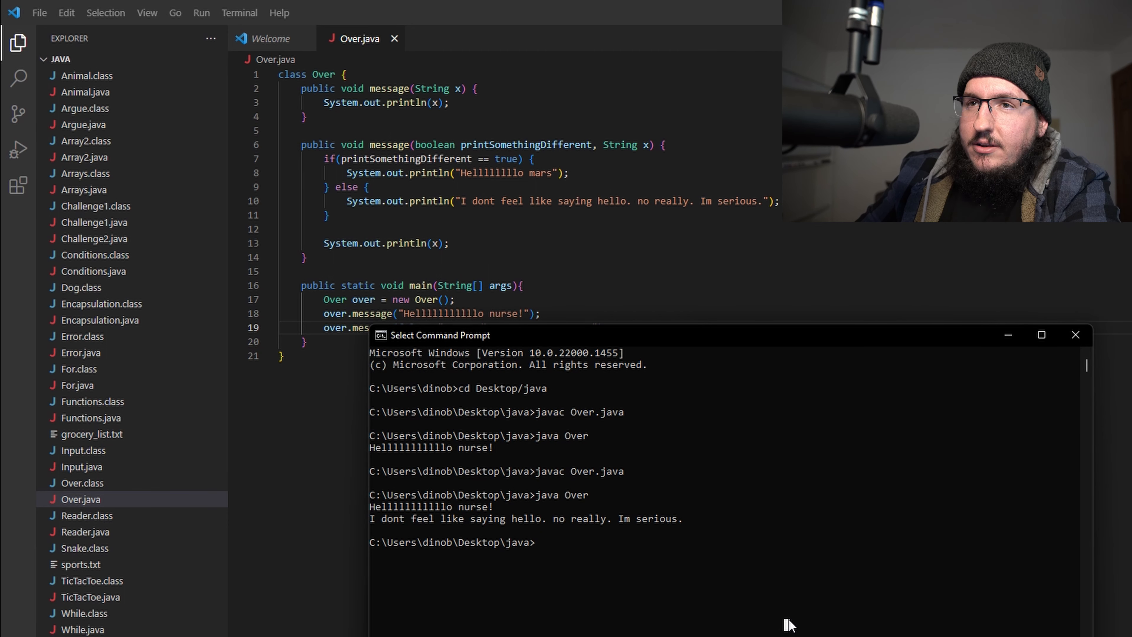
# - Recompile with javac Over.java and run java Over so the output ends with the goodbye nurse line
pyautogui.write('javac Over.java')
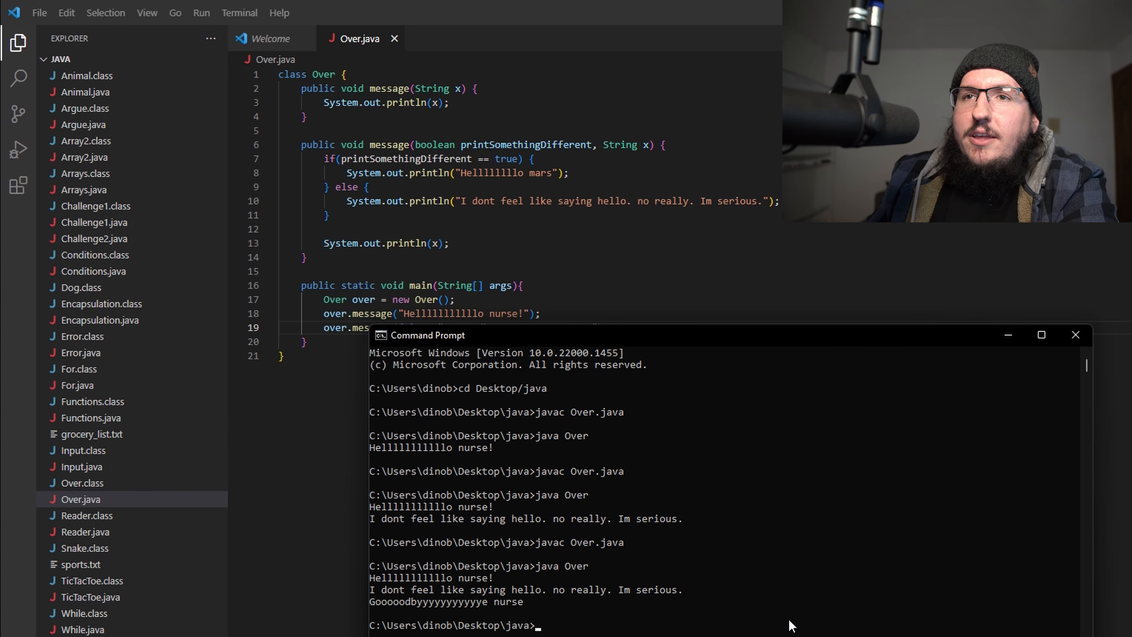
pyautogui.moveTo(417, 577); pyautogui.dragTo(531, 576)
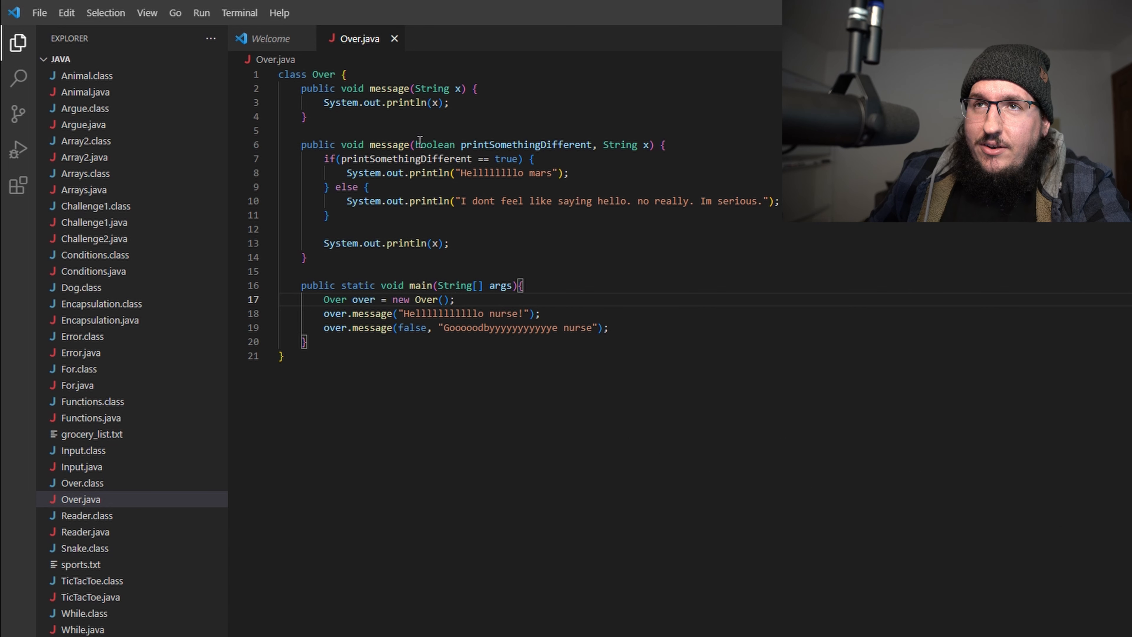
pyautogui.moveTo(415, 144); pyautogui.dragTo(648, 144)
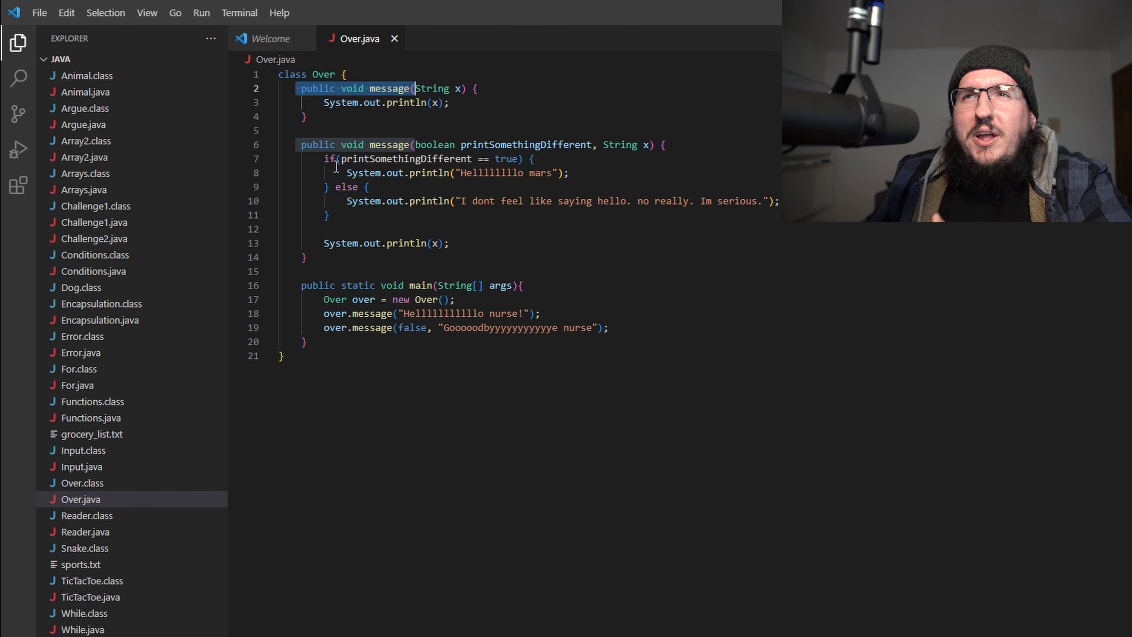
pyautogui.click(335, 144)
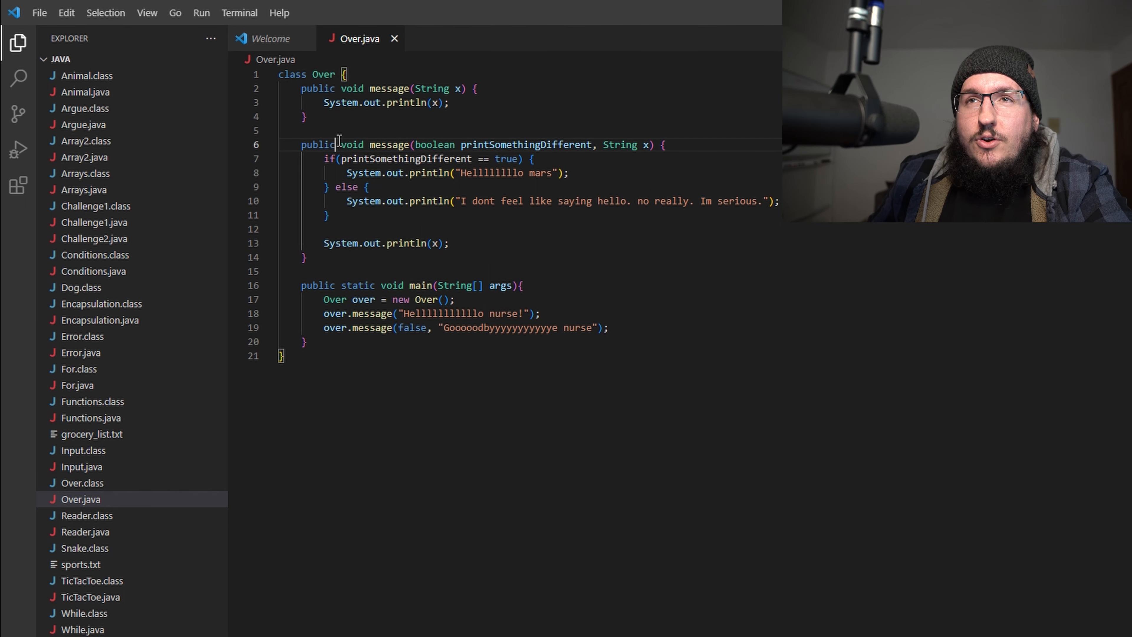
pyautogui.doubleClick(352, 144)
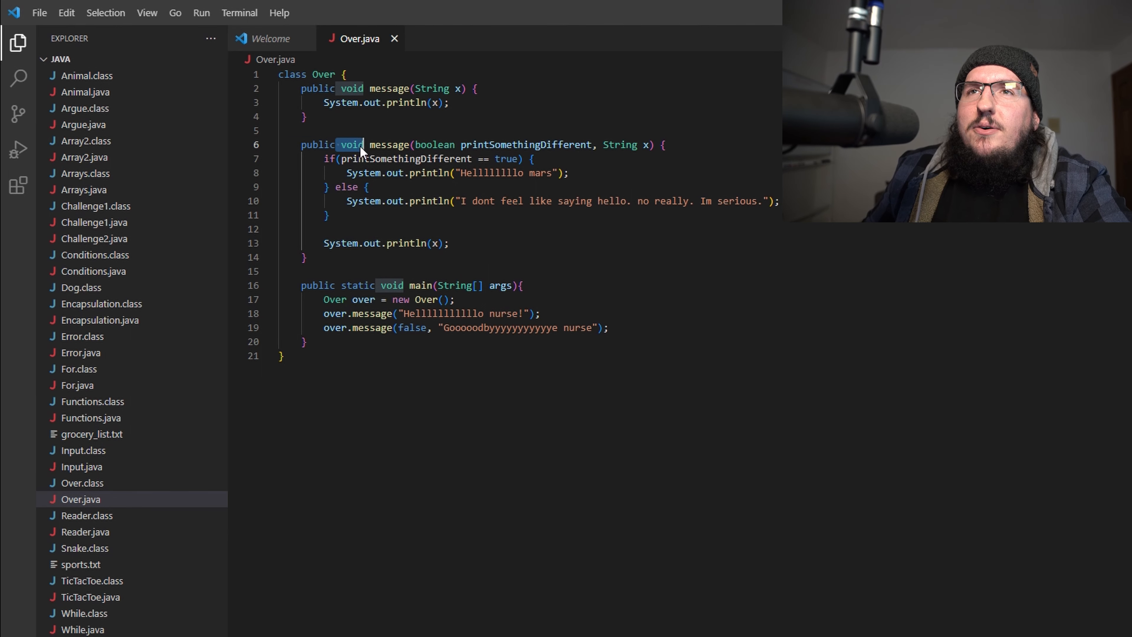
# - Change the boolean message method's return type from void to String and end it with return x;, then save
pyautogui.press('Backspace')
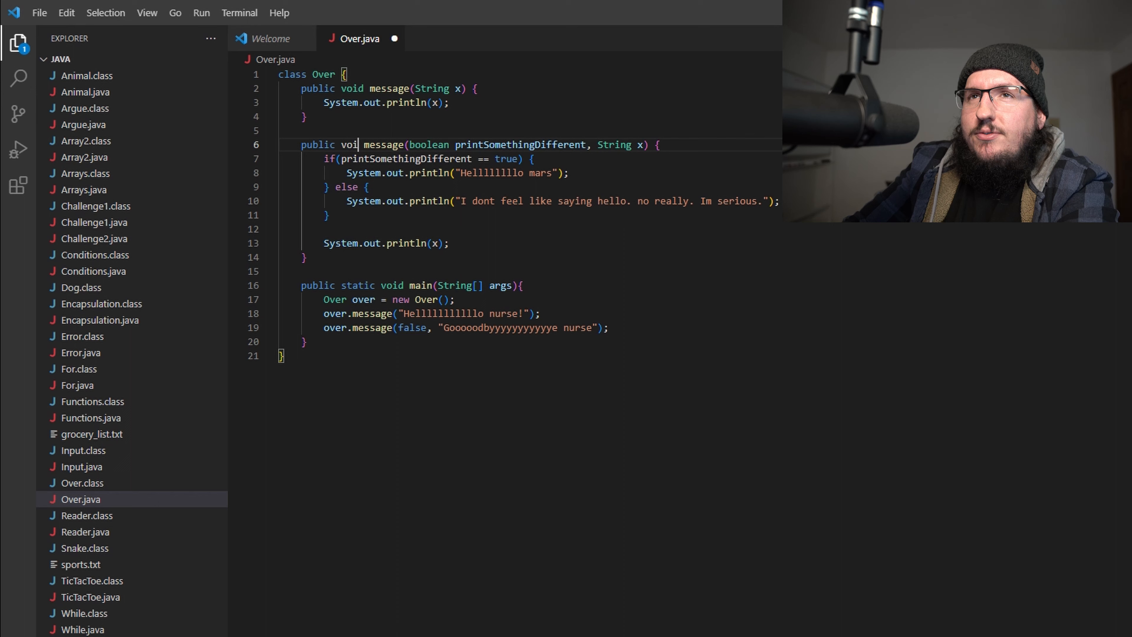
pyautogui.write('String')
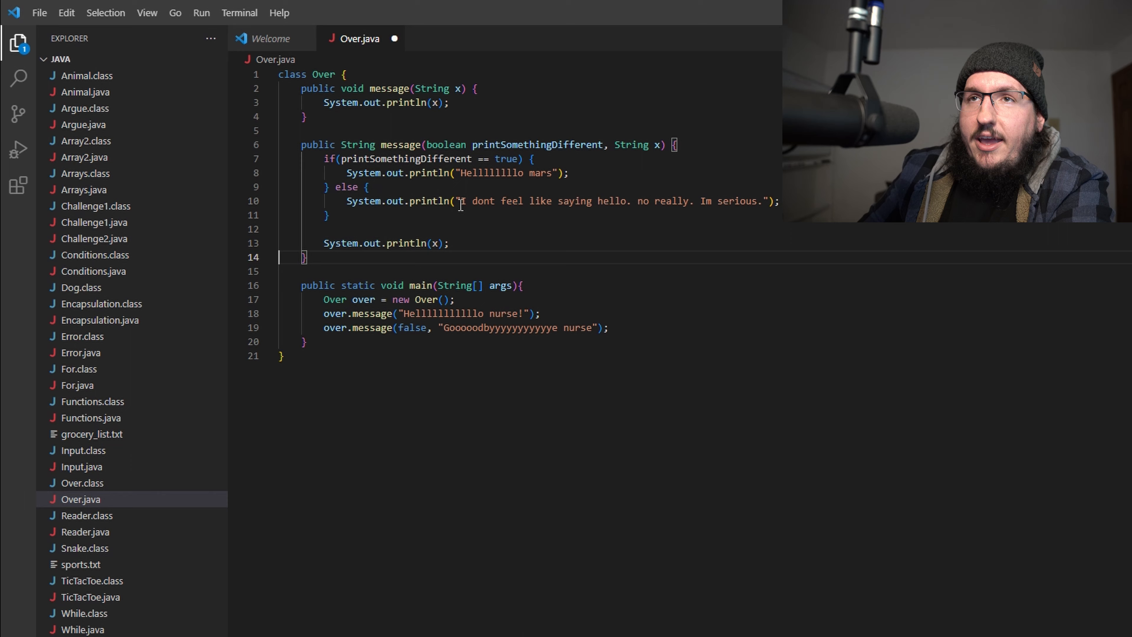
pyautogui.write('ret')
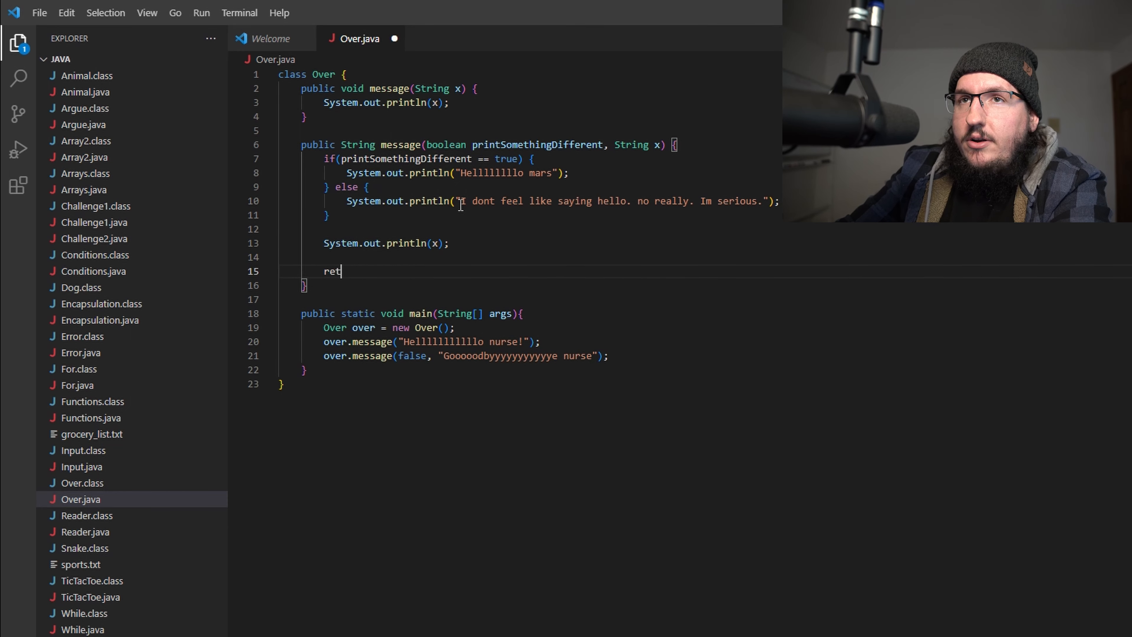
pyautogui.write('urn x;')
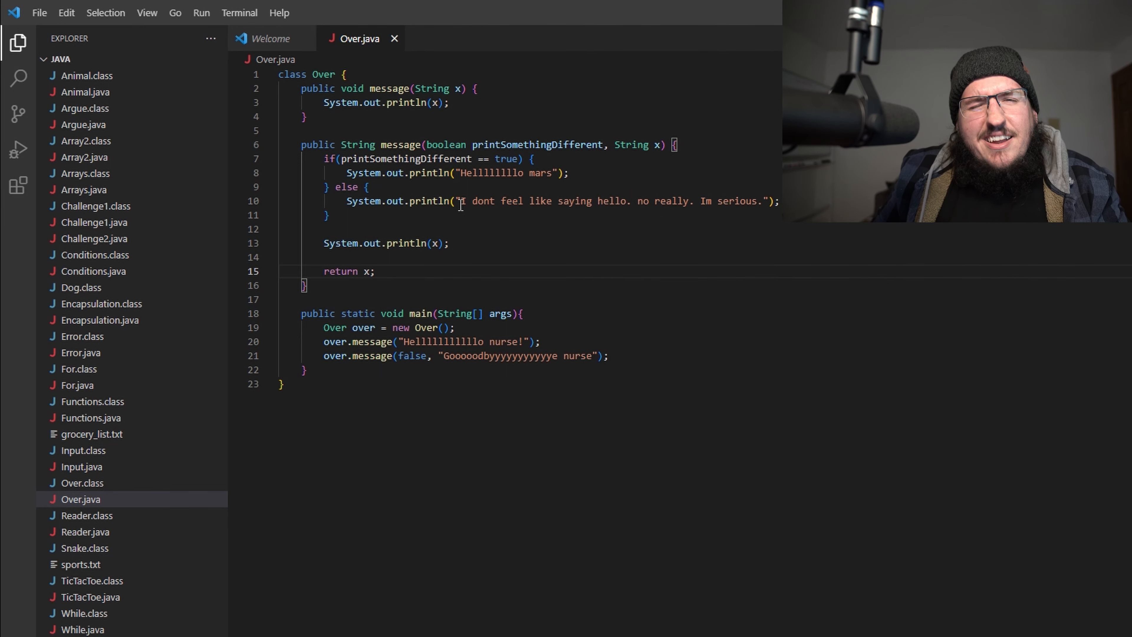
pyautogui.moveTo(412, 275)
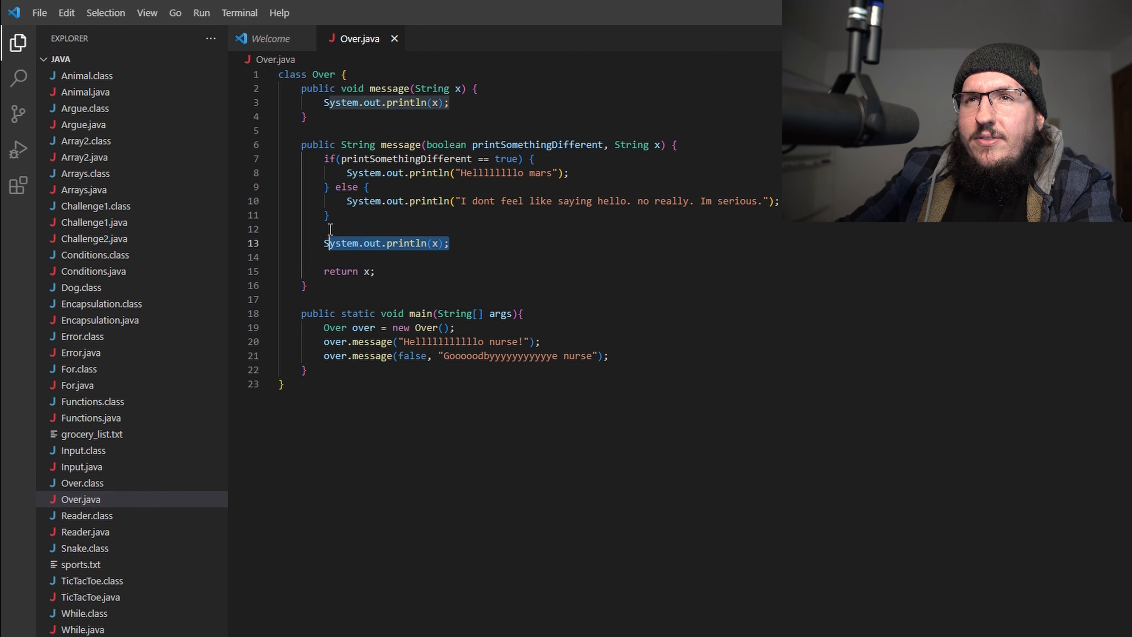
# - Delete the method's System.out.println(x); and wrap main's over.message(false, ...) call in System.out.println, then save
pyautogui.press('Delete')
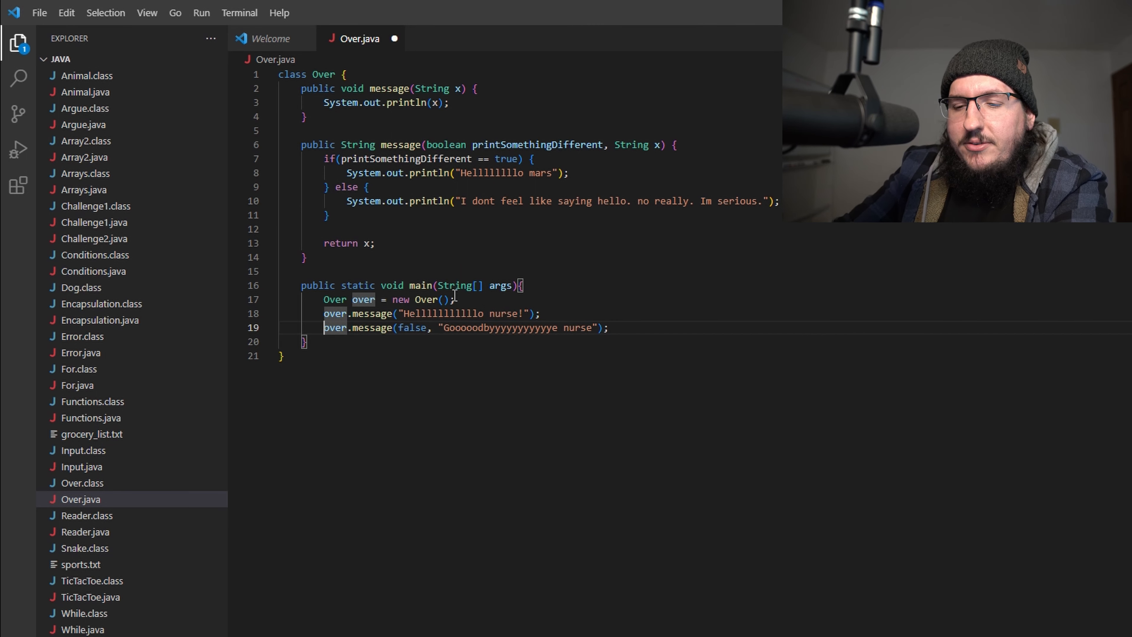
pyautogui.write('System.out.println(')
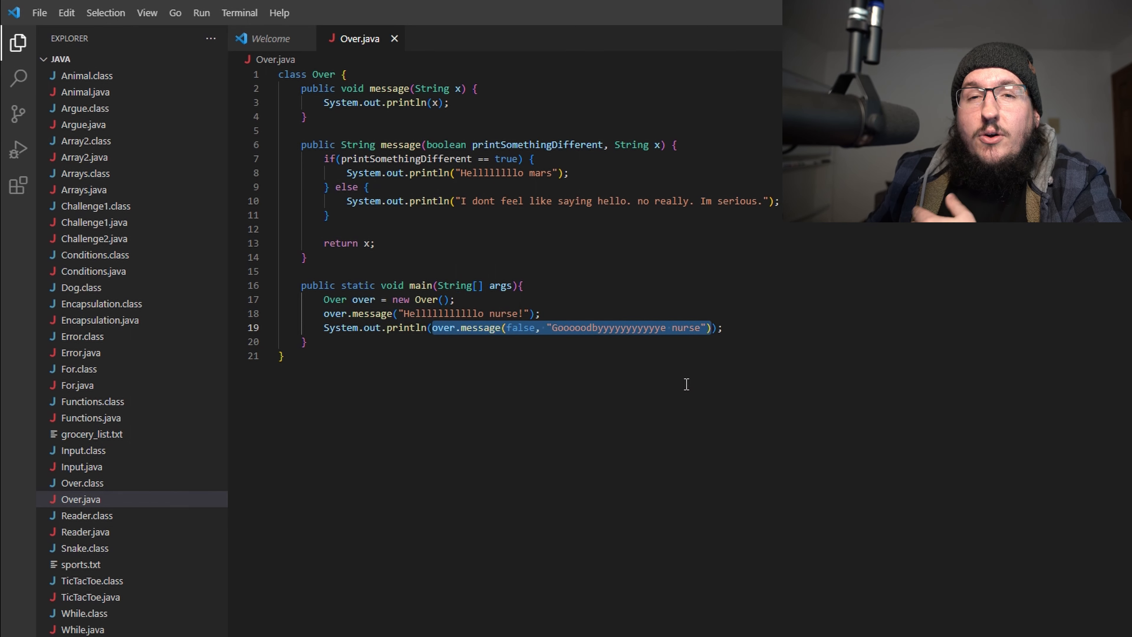
pyautogui.moveTo(569, 431)
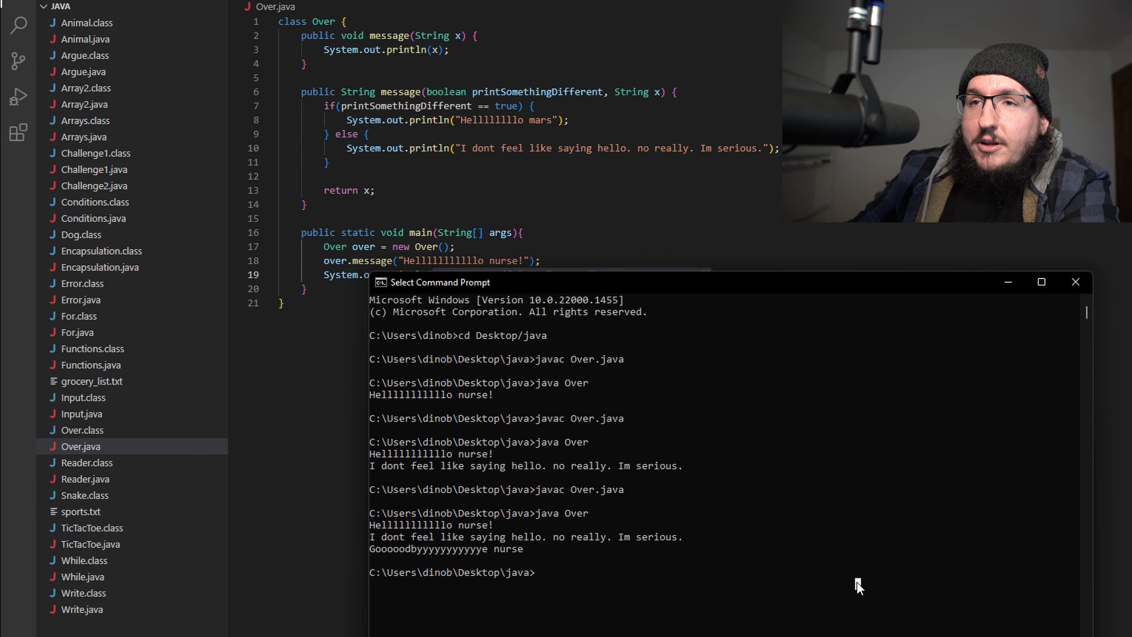
pyautogui.write('javac Over.java')
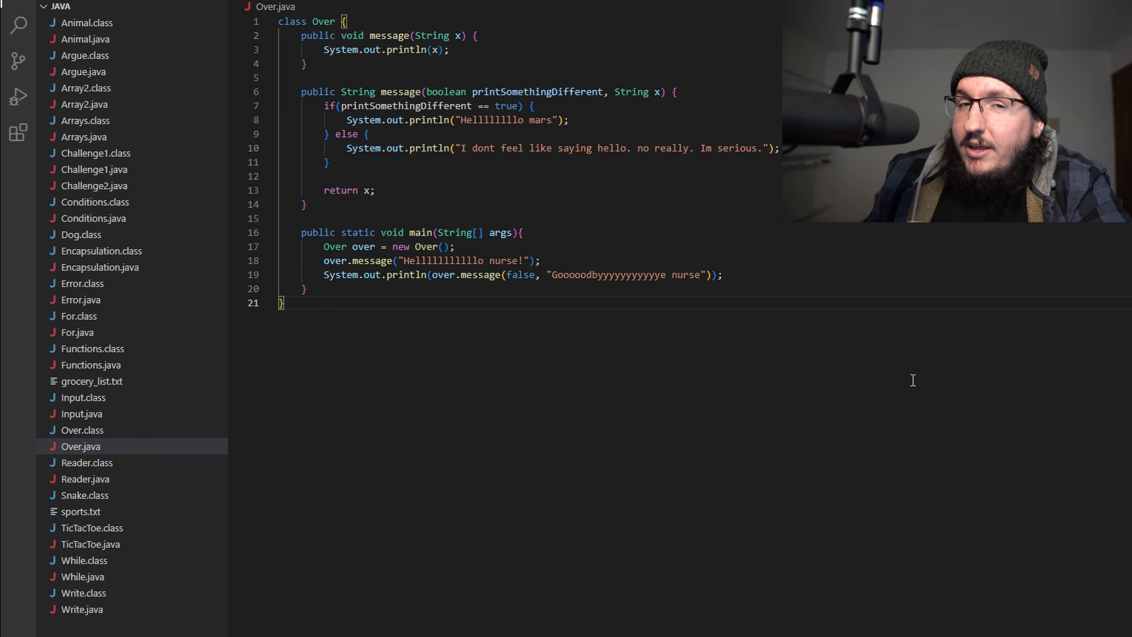
pyautogui.moveTo(798, 524)
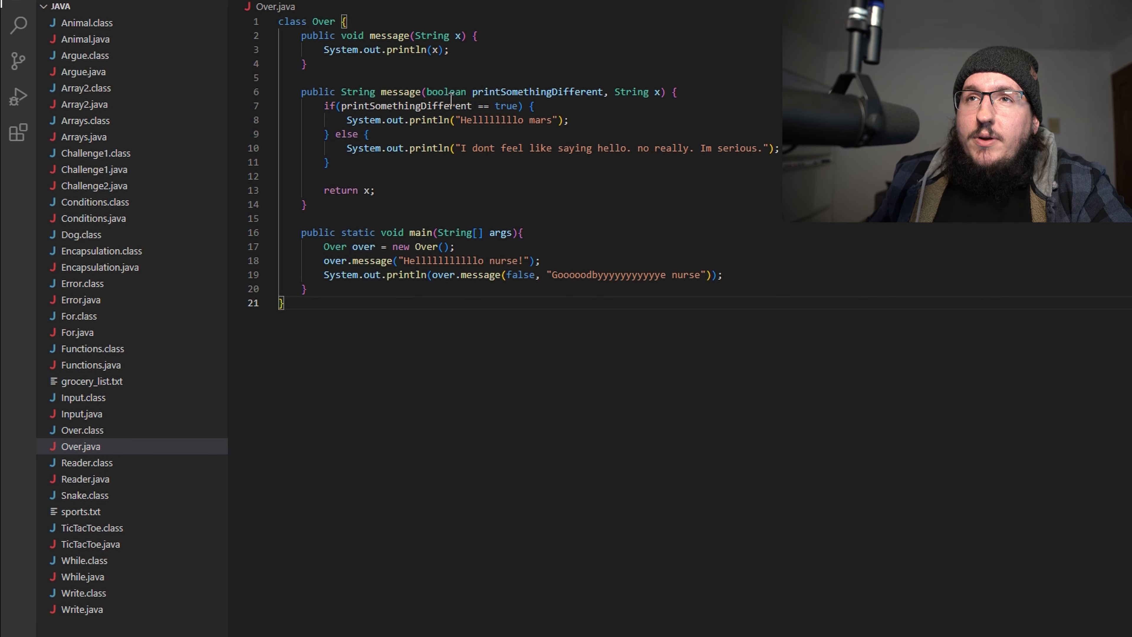
pyautogui.moveTo(427, 92); pyautogui.dragTo(654, 92)
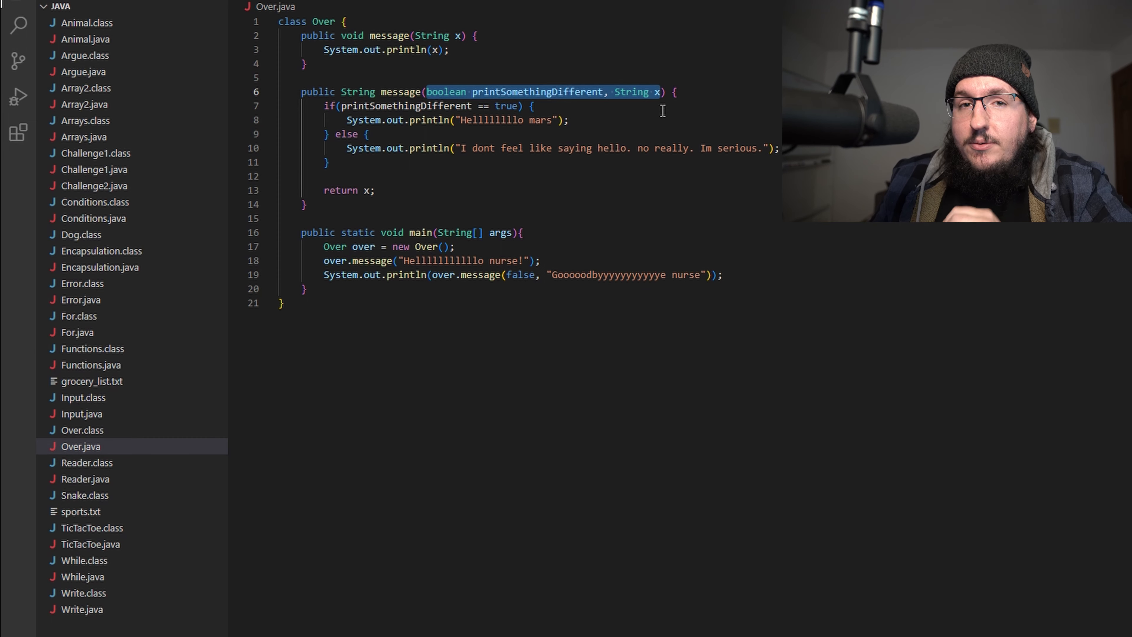
pyautogui.moveTo(634, 127)
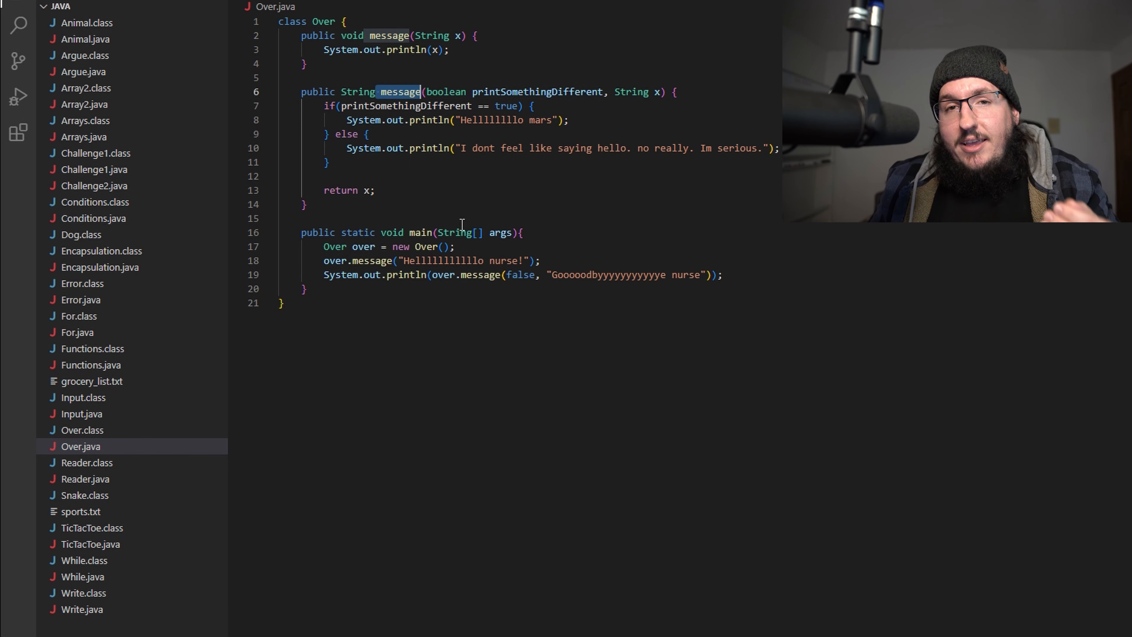
pyautogui.click(389, 35)
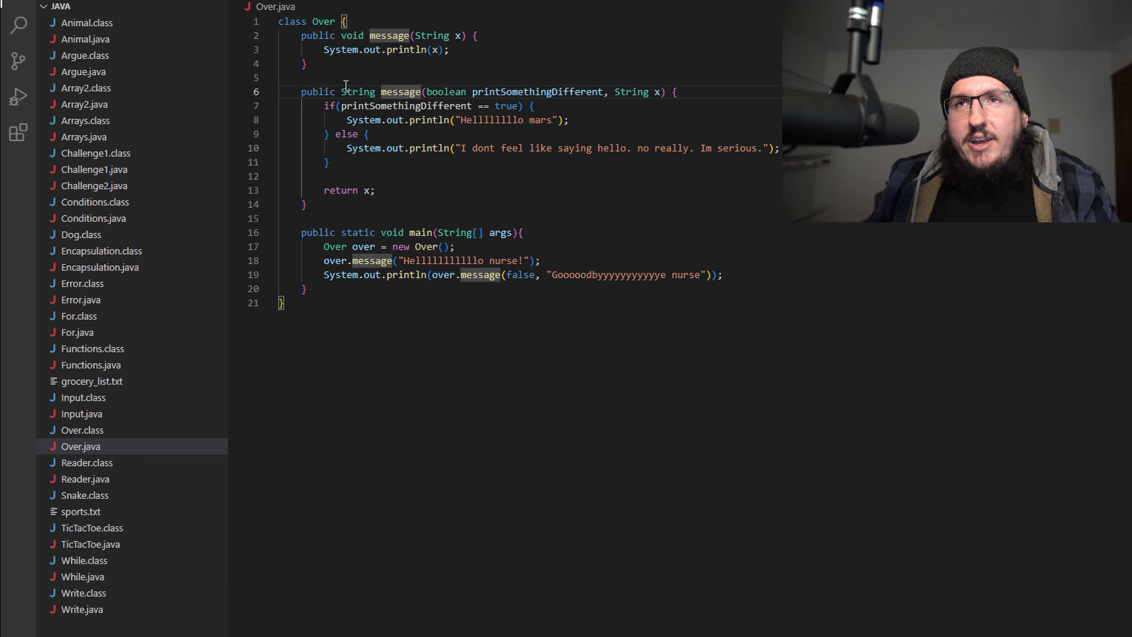
pyautogui.doubleClick(357, 92)
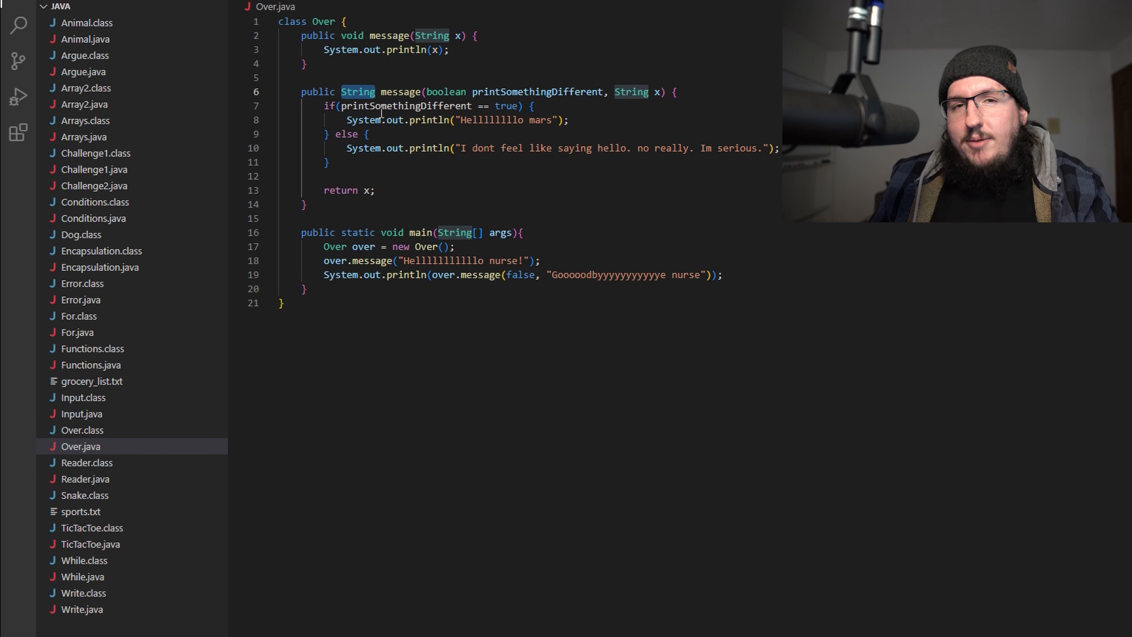